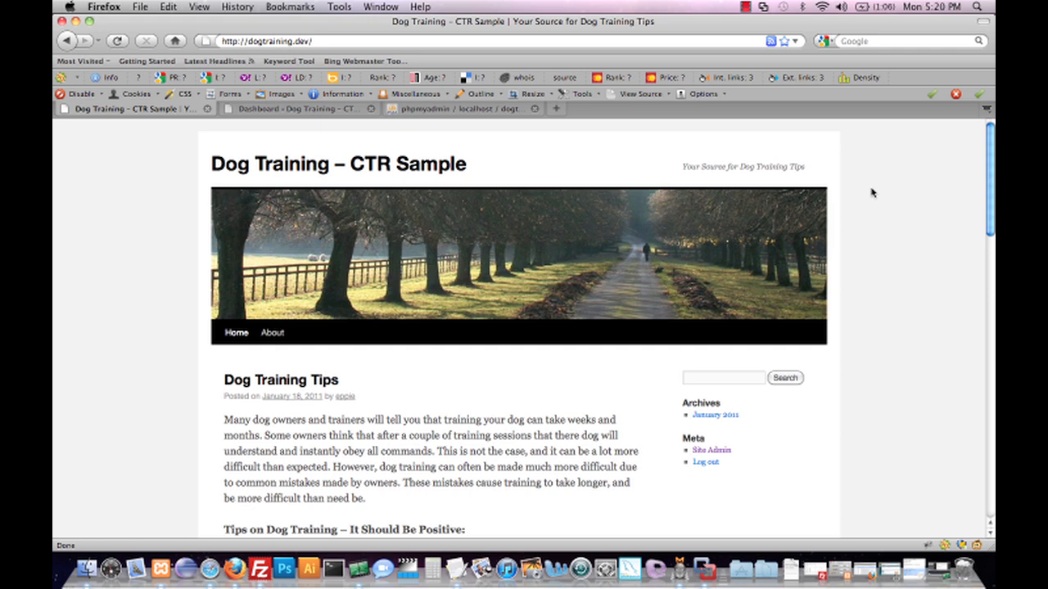
pyautogui.moveTo(954, 177)
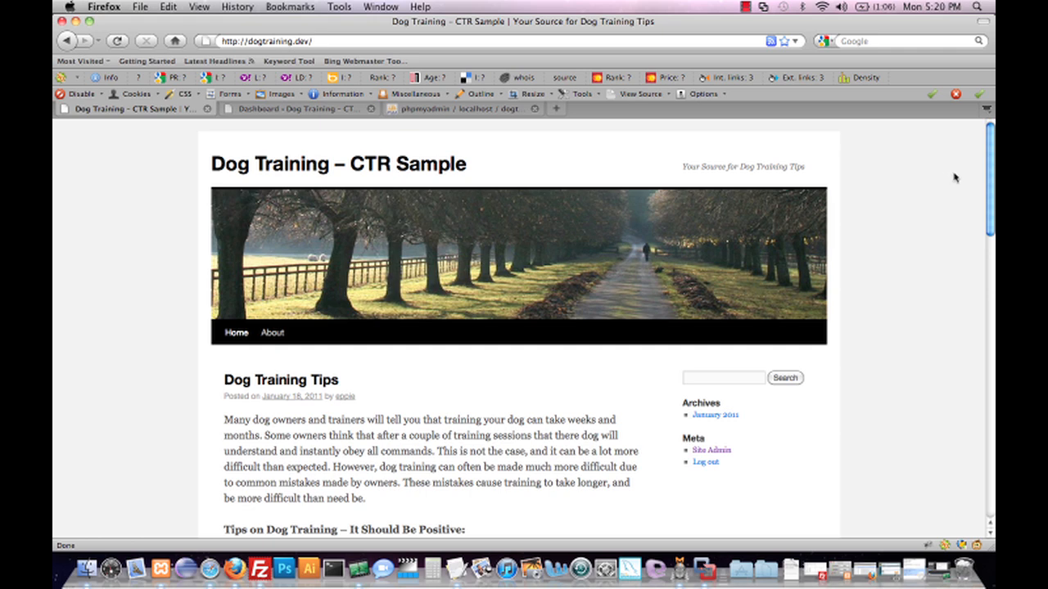
pyautogui.moveTo(974, 176)
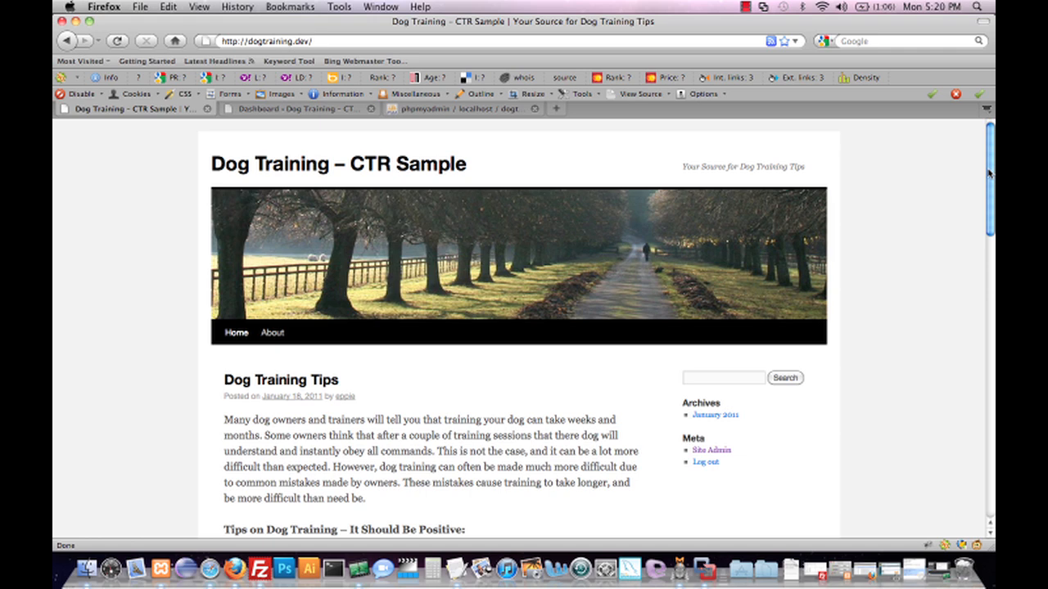
pyautogui.moveTo(384, 179)
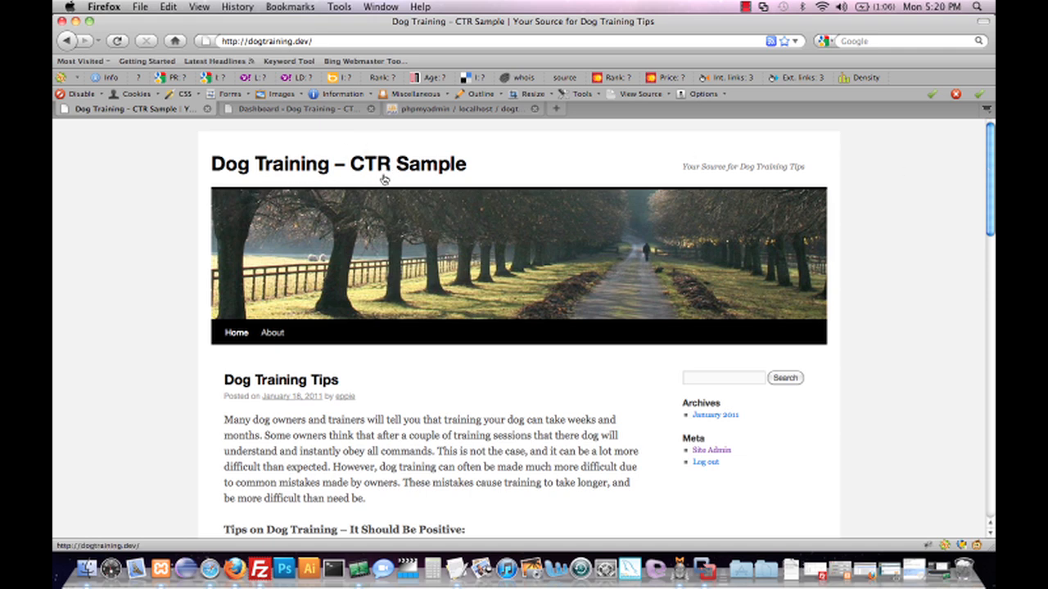
pyautogui.moveTo(382, 177)
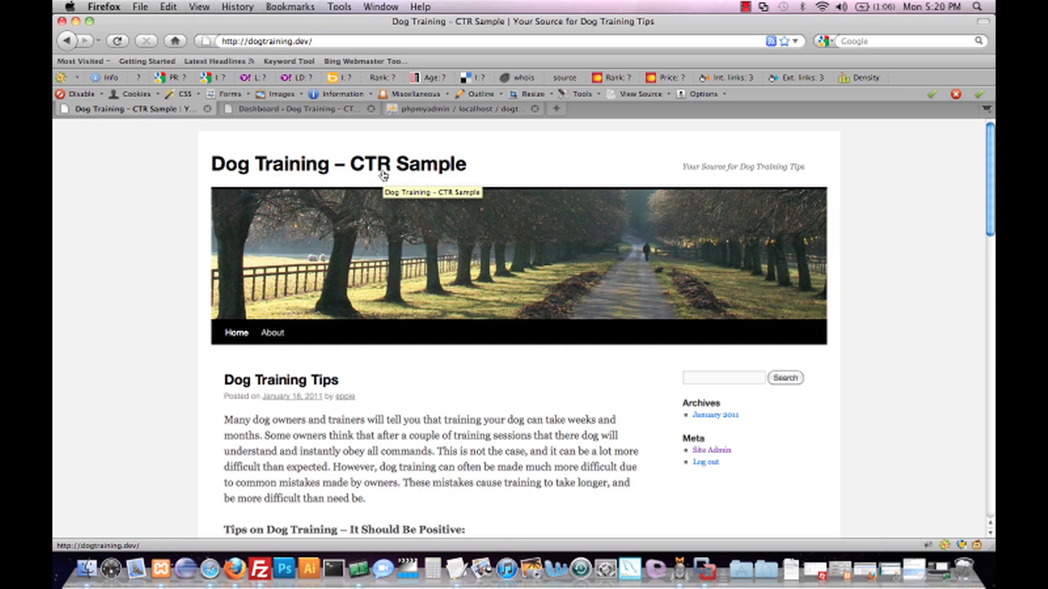
pyautogui.moveTo(319, 109)
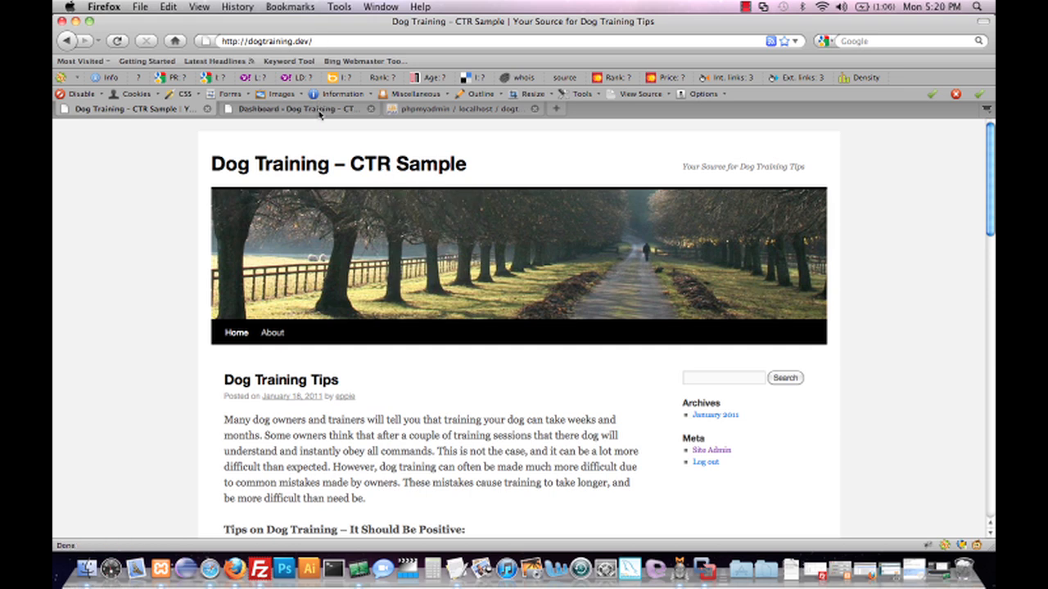
# Activate CTR Theme under Appearance > Themes and open its settings page.
pyautogui.click(286, 108)
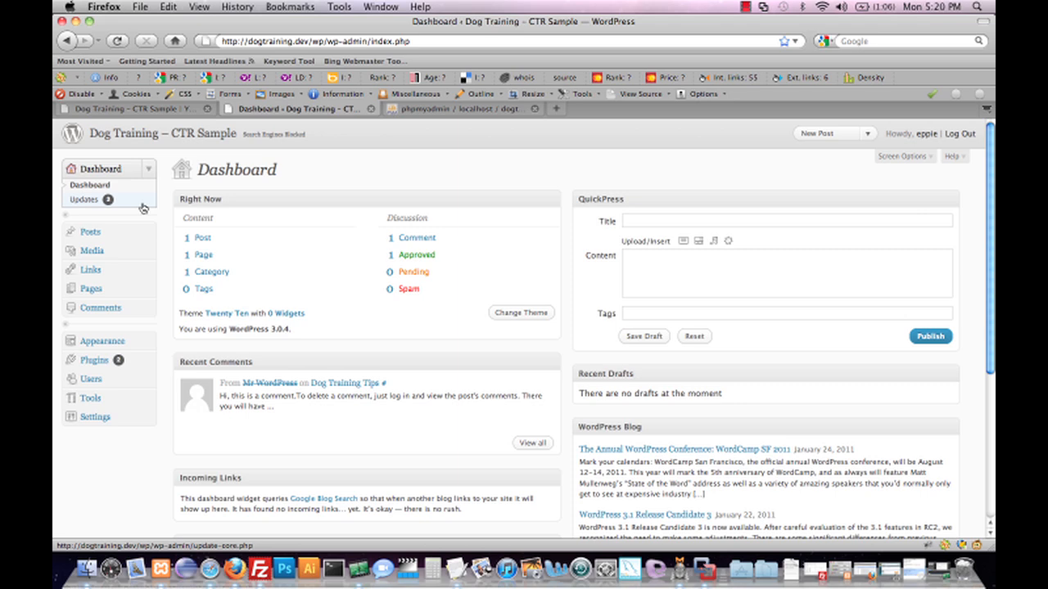
pyautogui.click(101, 340)
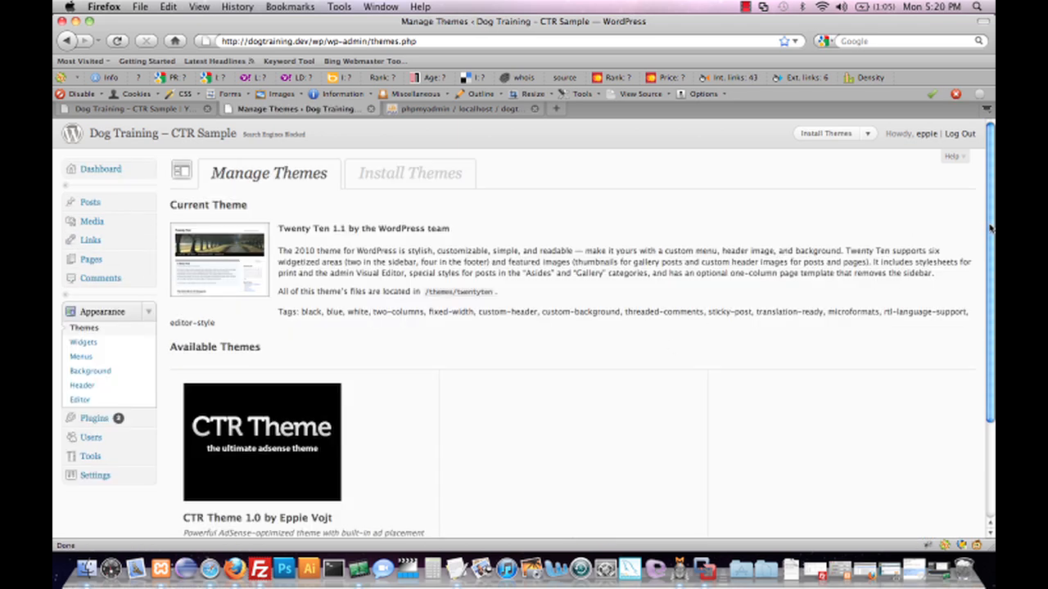
pyautogui.scroll(-3)
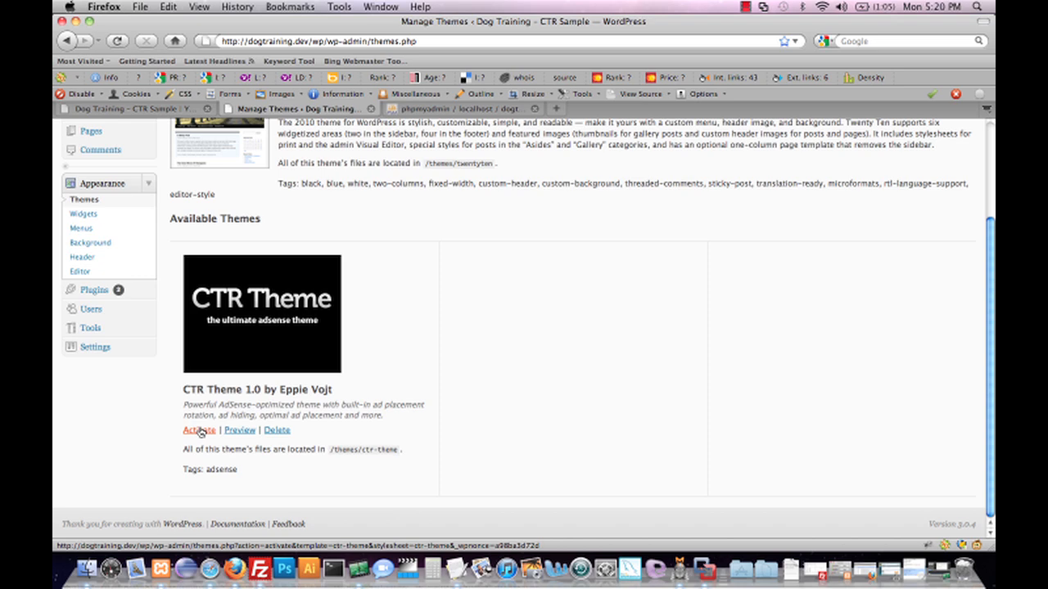
pyautogui.click(198, 430)
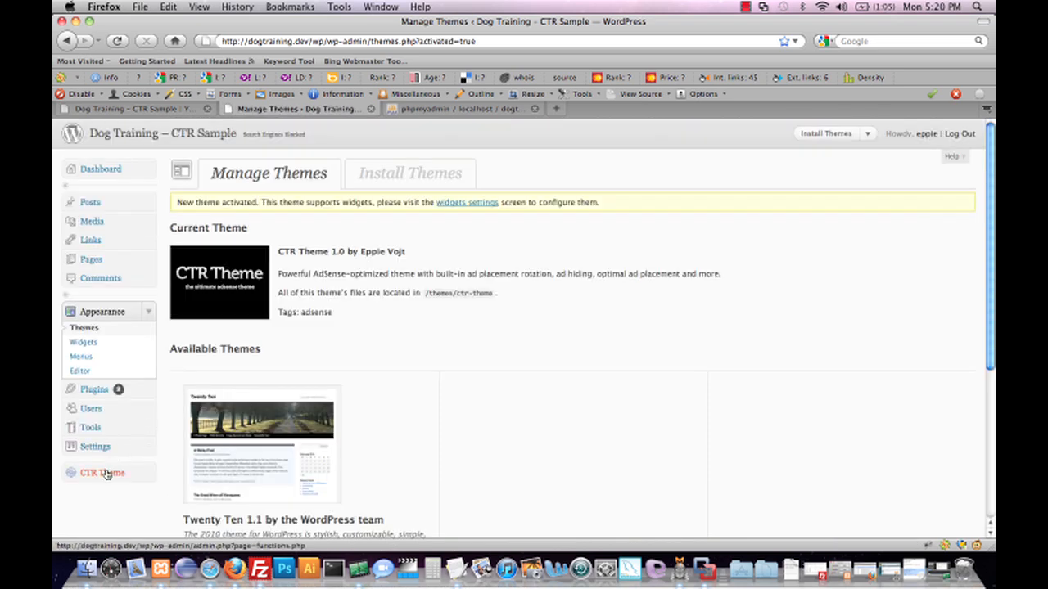
pyautogui.click(102, 473)
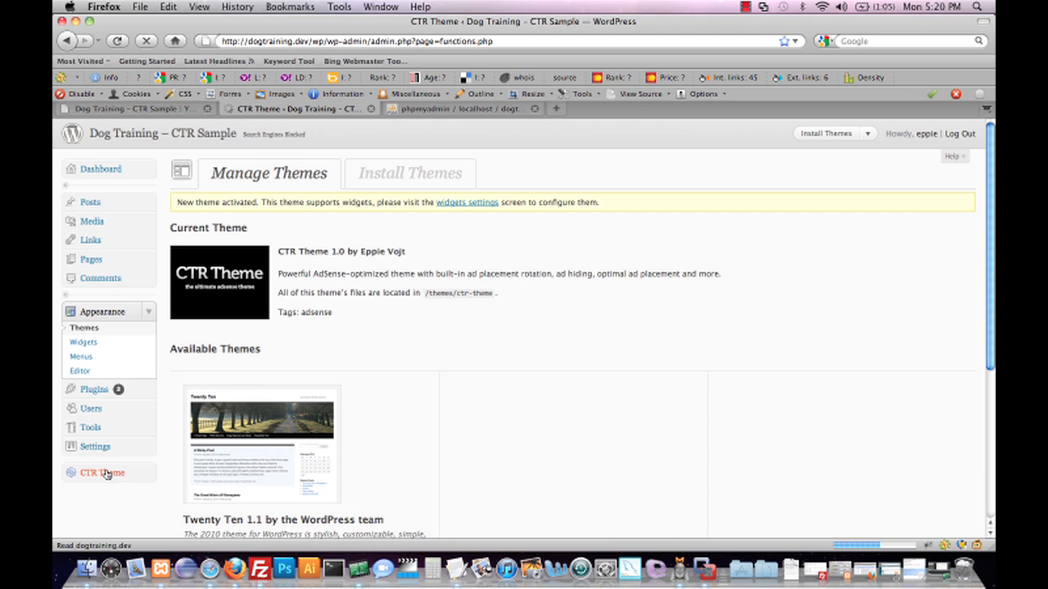
# Open CTR Theme Settings and expand the Activation Settings section.
pyautogui.click(101, 473)
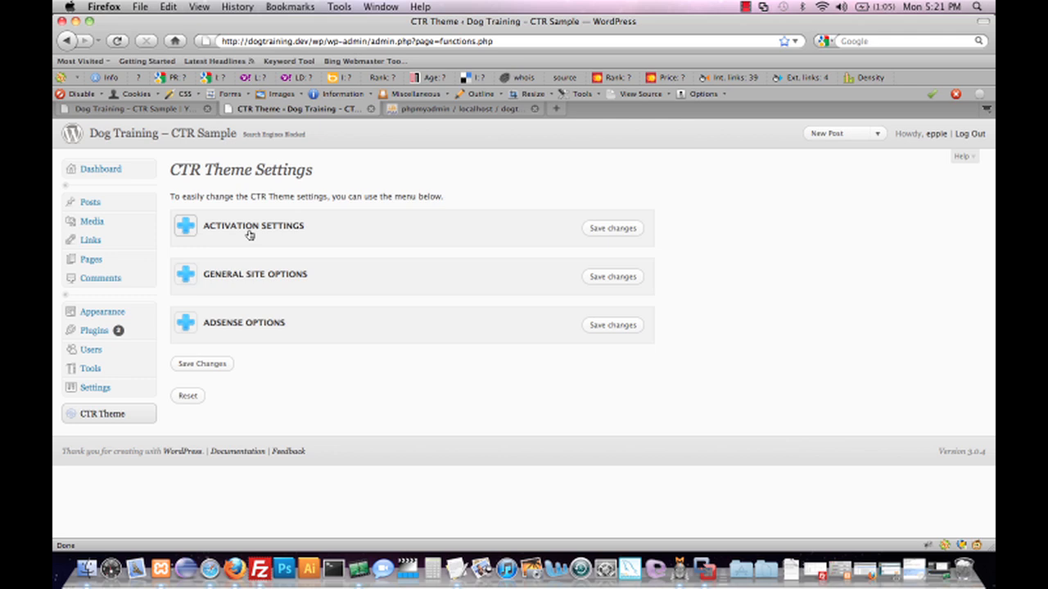
pyautogui.moveTo(221, 311)
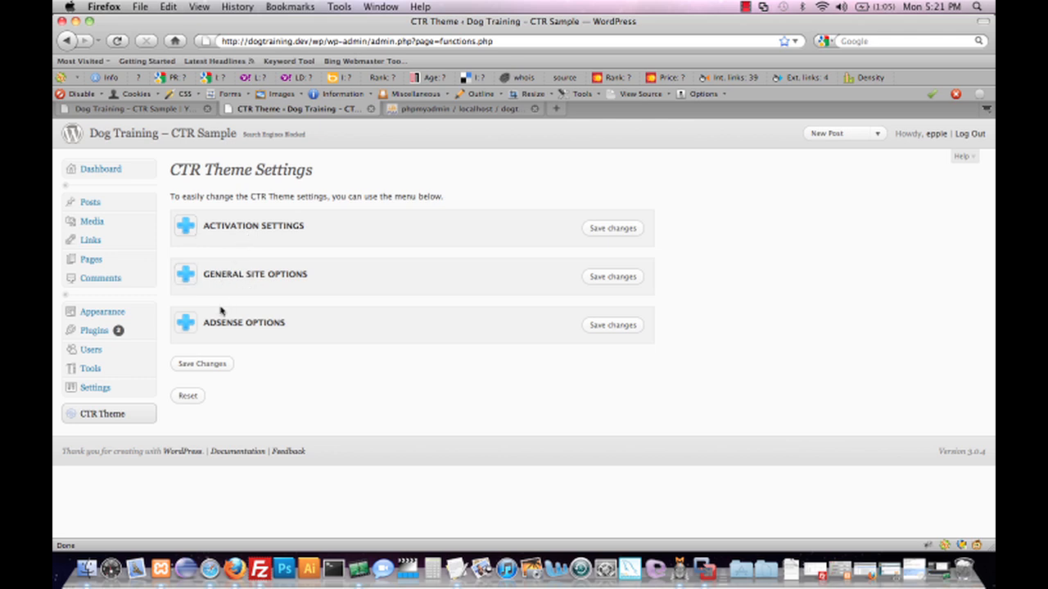
pyautogui.click(185, 226)
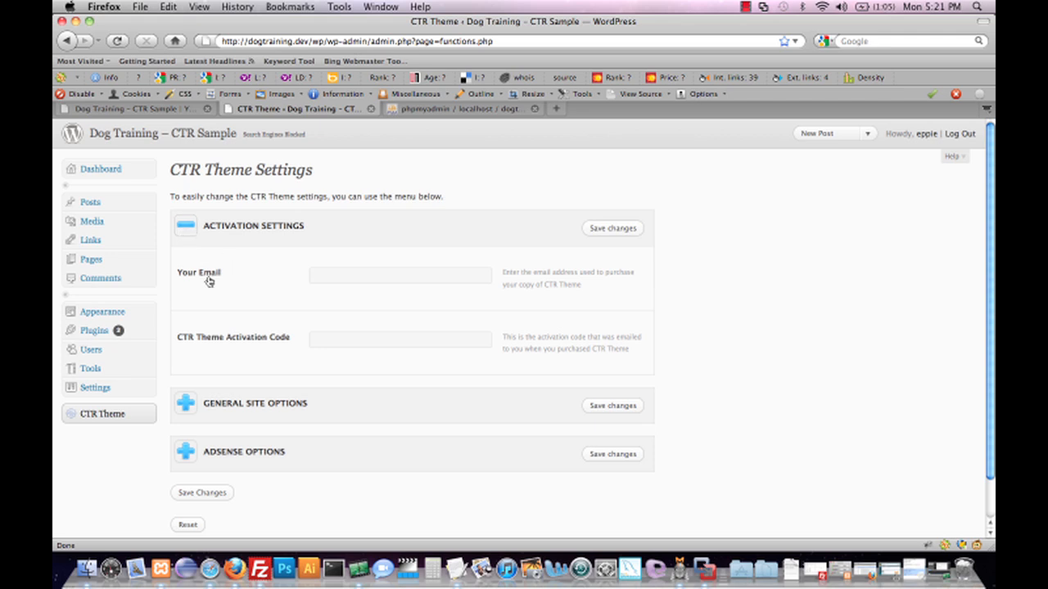
pyautogui.moveTo(300, 323)
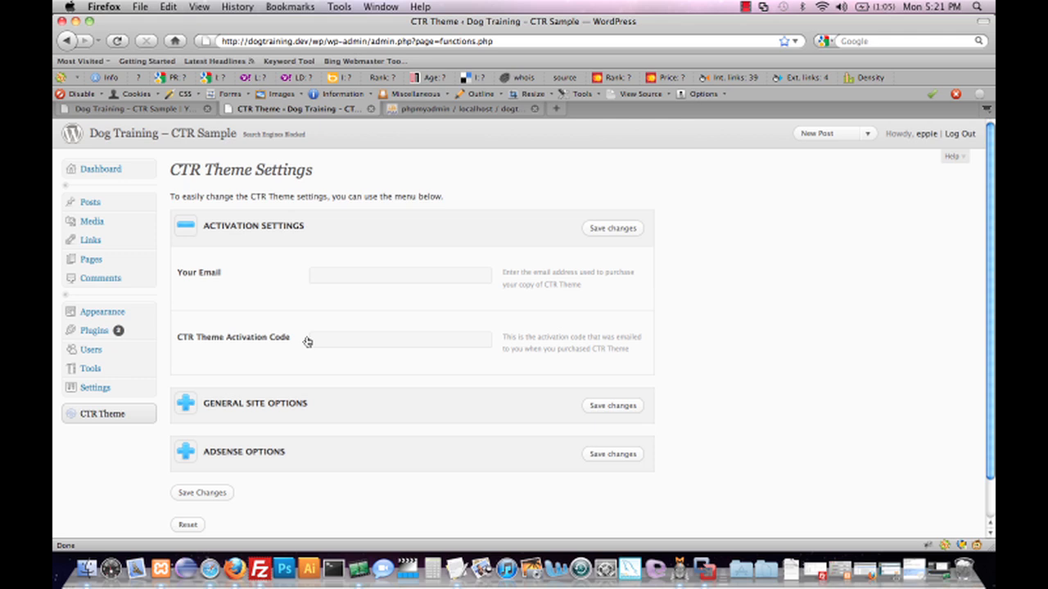
pyautogui.moveTo(328, 320)
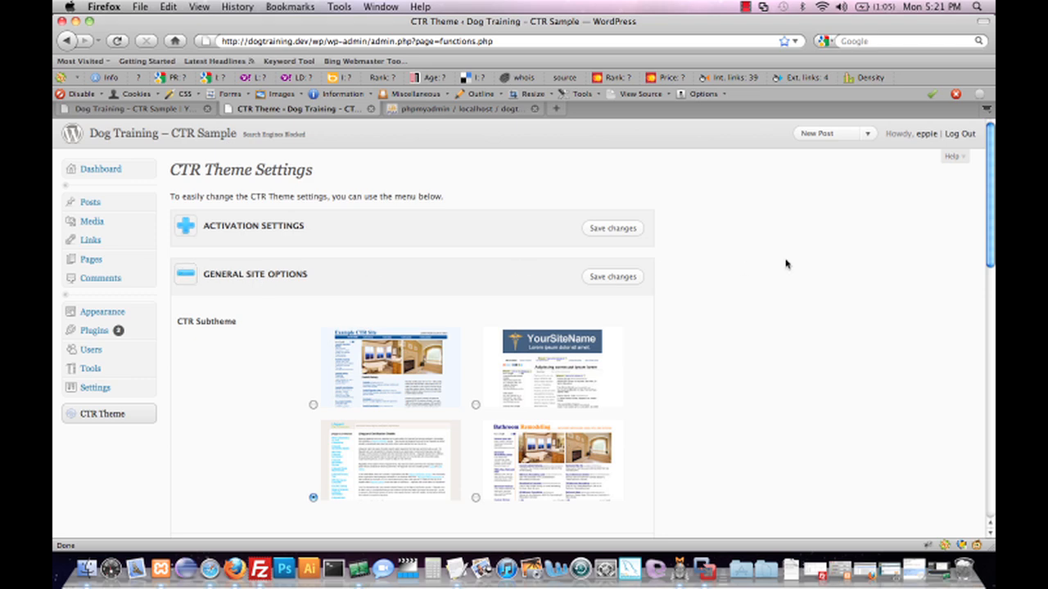
# Replace 'Your Example' in the Site Header with 'Dog Training'.
pyautogui.scroll(-3)
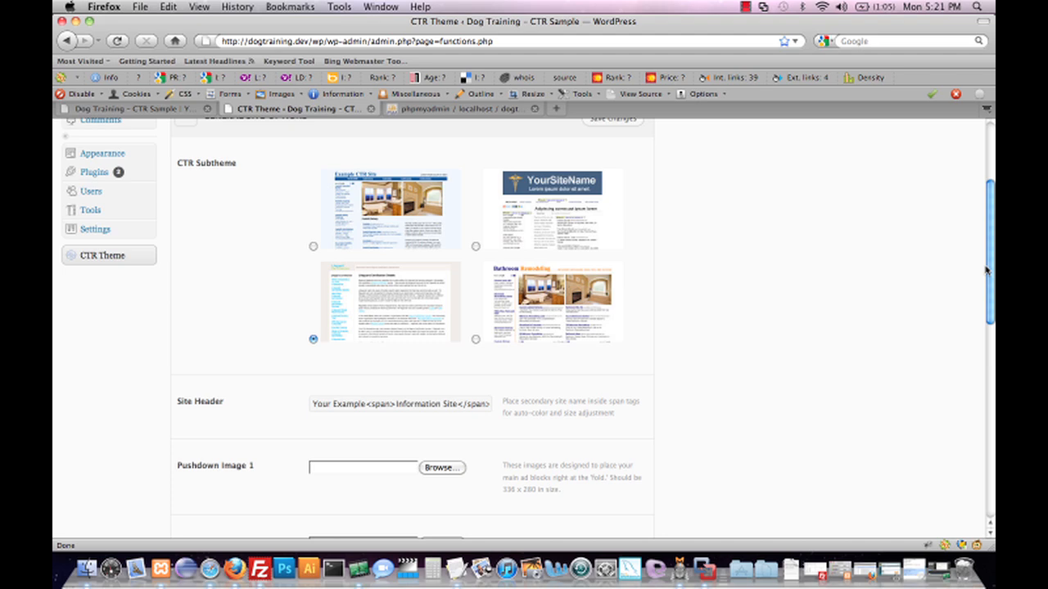
pyautogui.moveTo(500, 233)
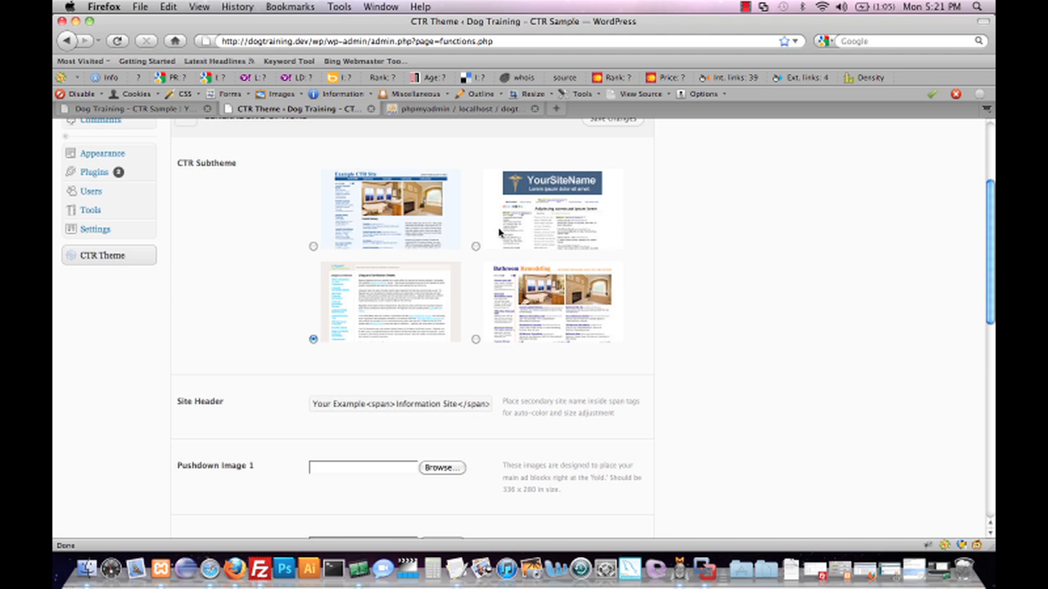
pyautogui.moveTo(579, 366)
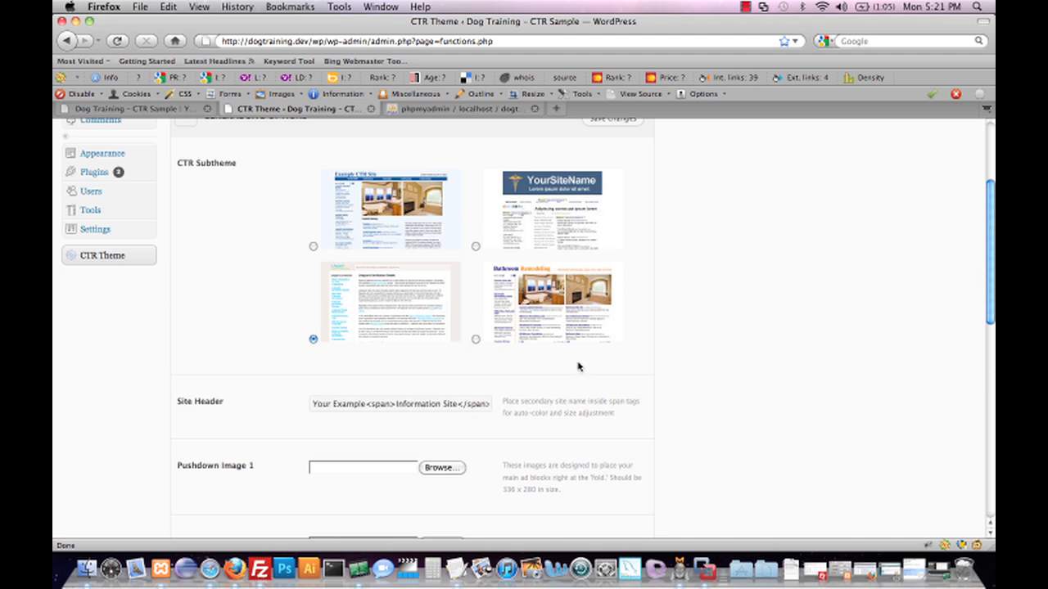
pyautogui.moveTo(358, 337)
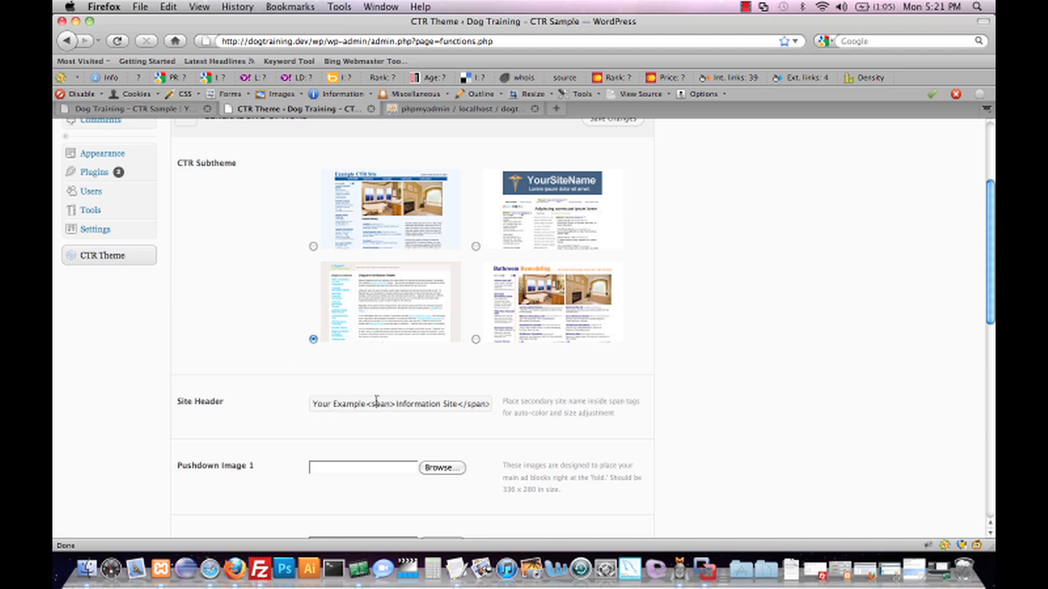
pyautogui.moveTo(461, 257)
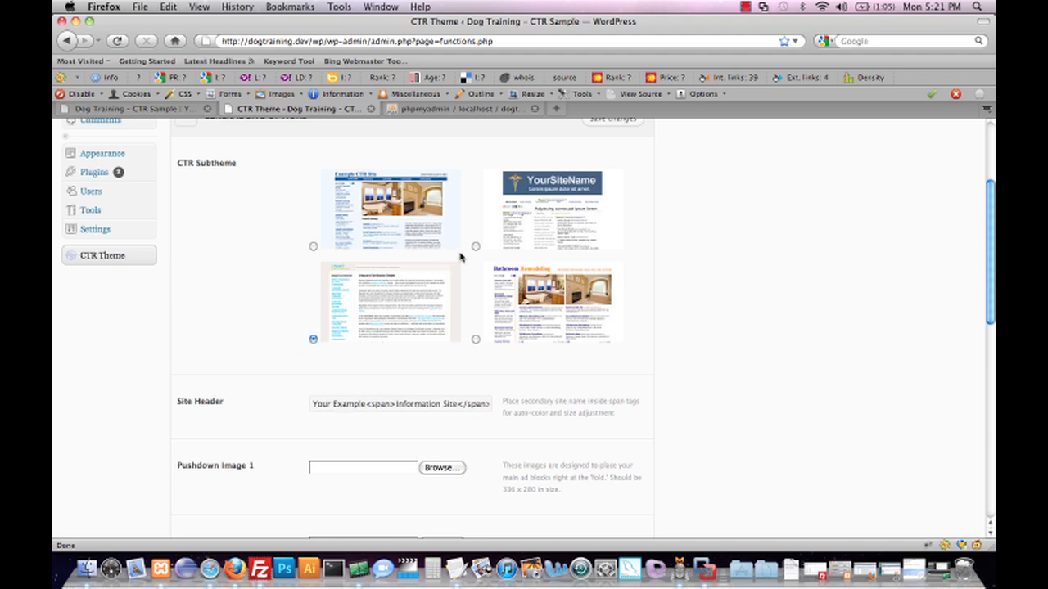
pyautogui.click(476, 246)
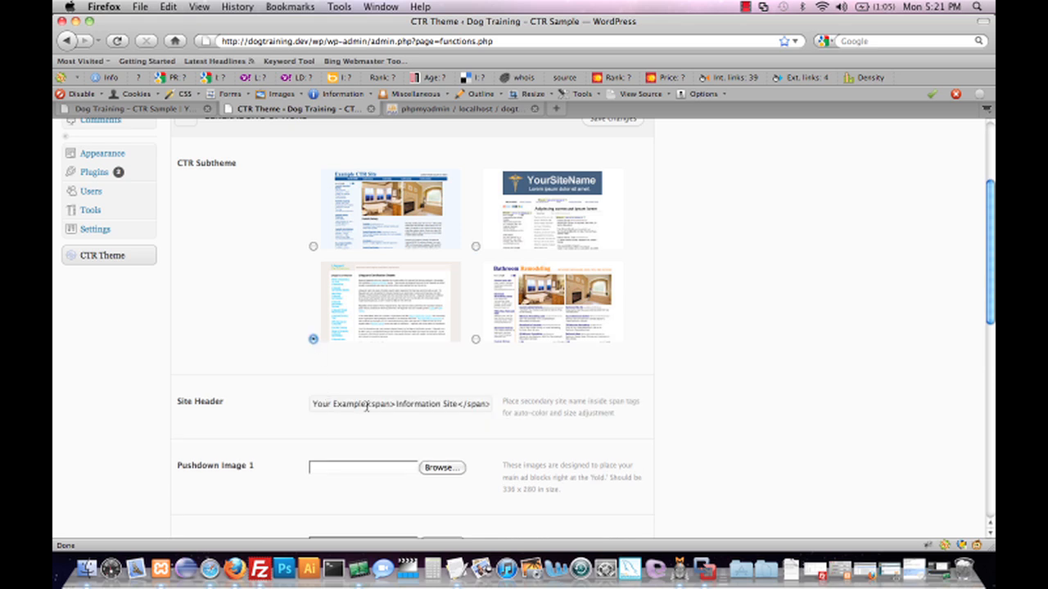
pyautogui.doubleClick(332, 405)
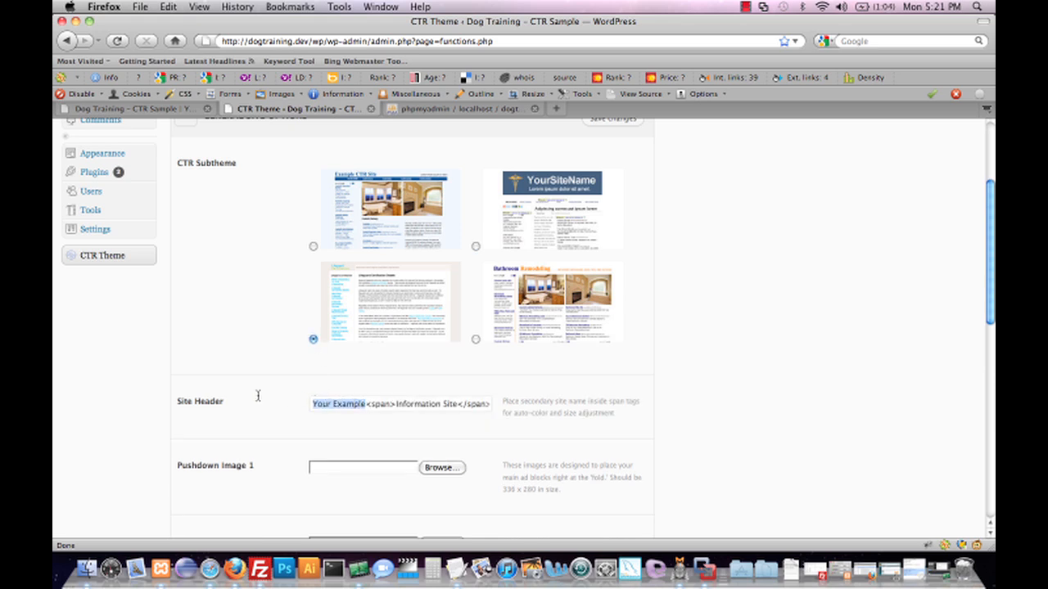
pyautogui.write('Dog Training')
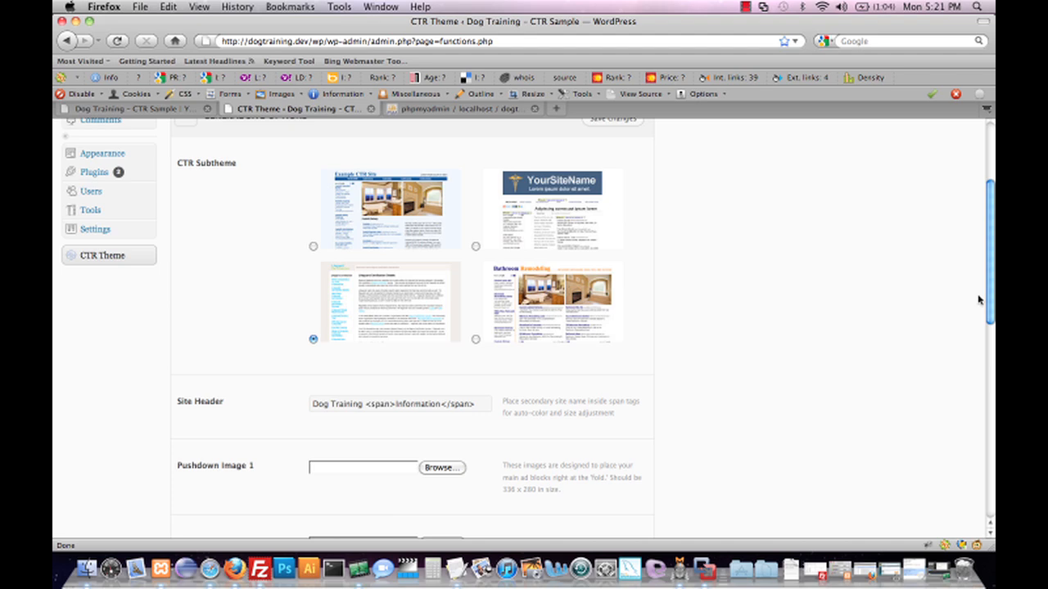
pyautogui.scroll(-3)
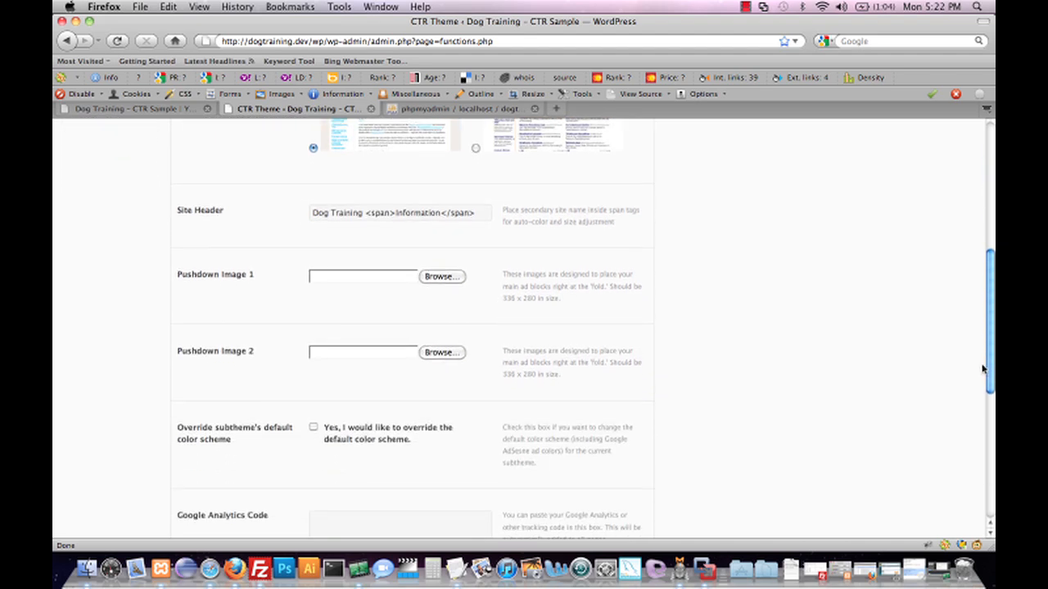
# Set Pushdown Image 1 to dog-training-1.jpg.
pyautogui.scroll(-3)
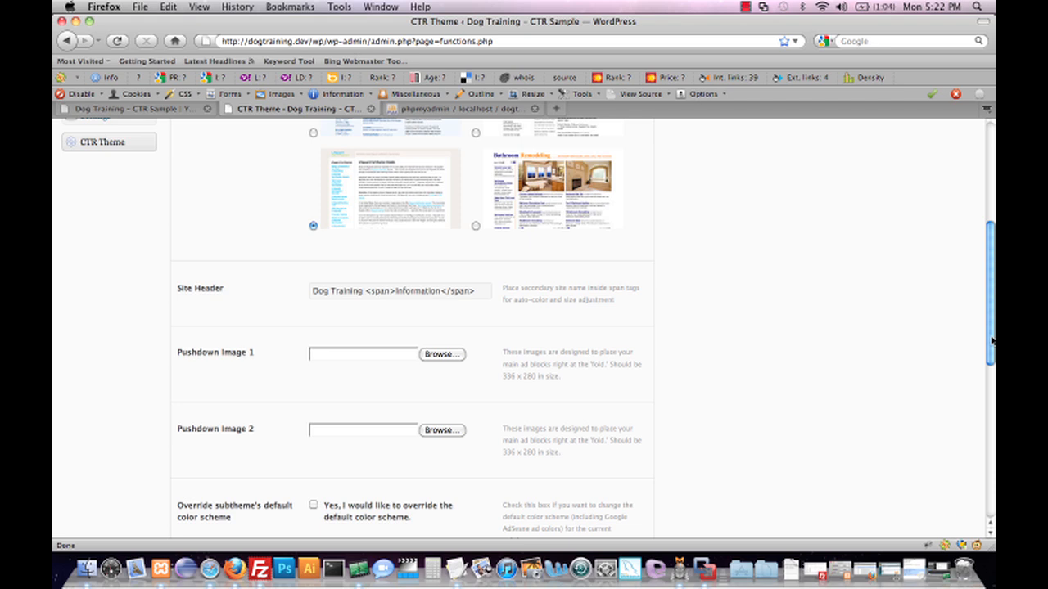
pyautogui.moveTo(931, 352)
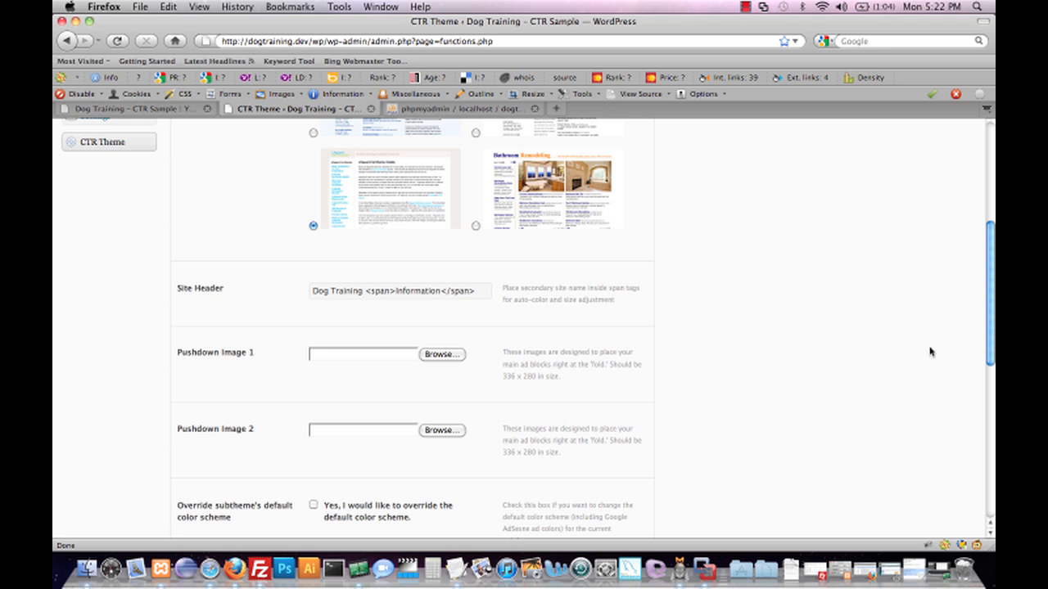
pyautogui.click(441, 354)
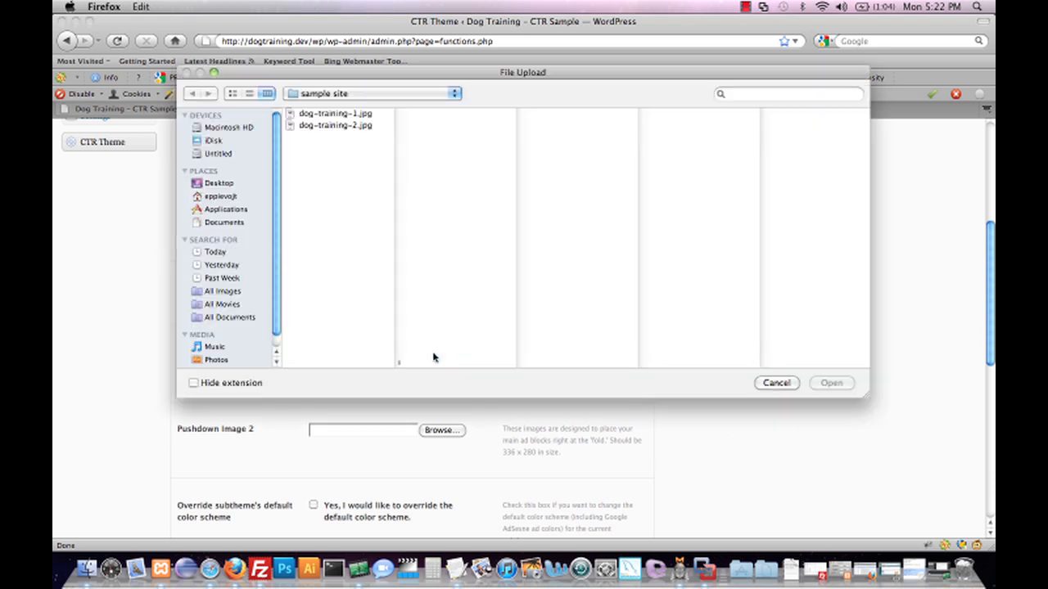
pyautogui.click(334, 113)
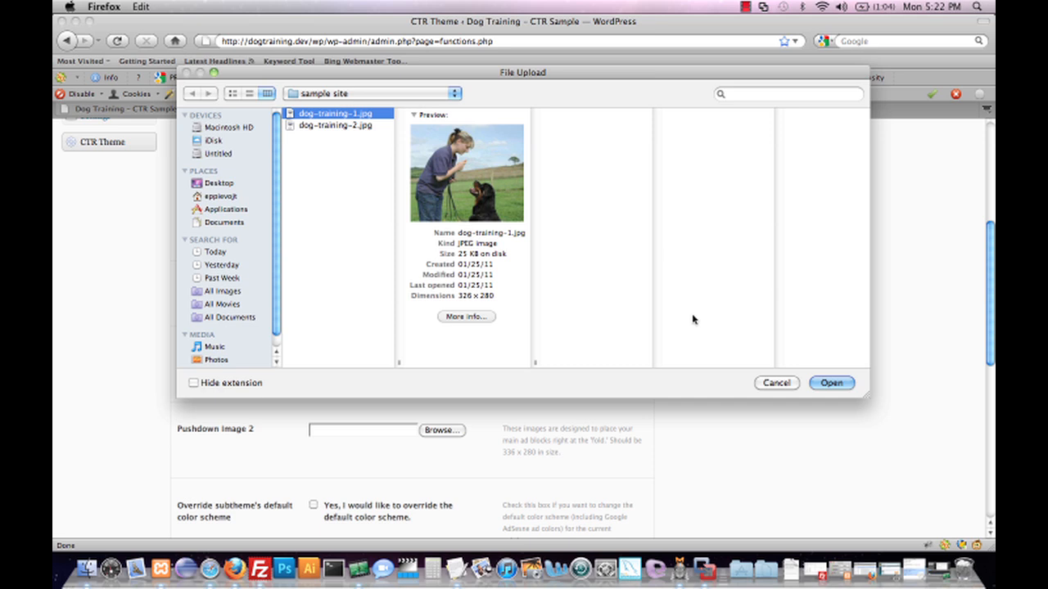
pyautogui.click(830, 383)
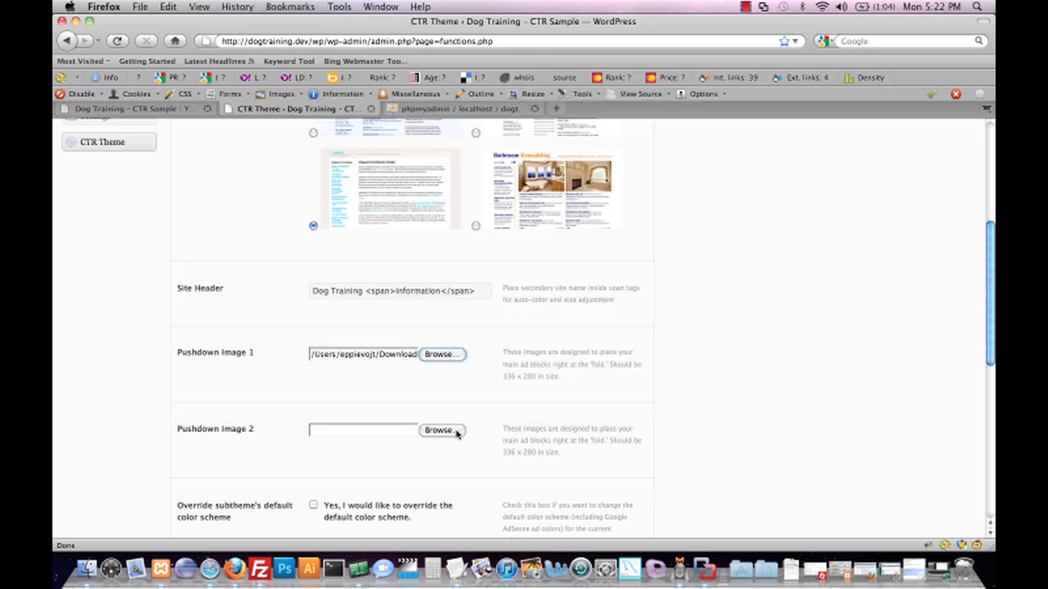
# Set Pushdown Image 2 to dog-training-2.jpg.
pyautogui.click(442, 430)
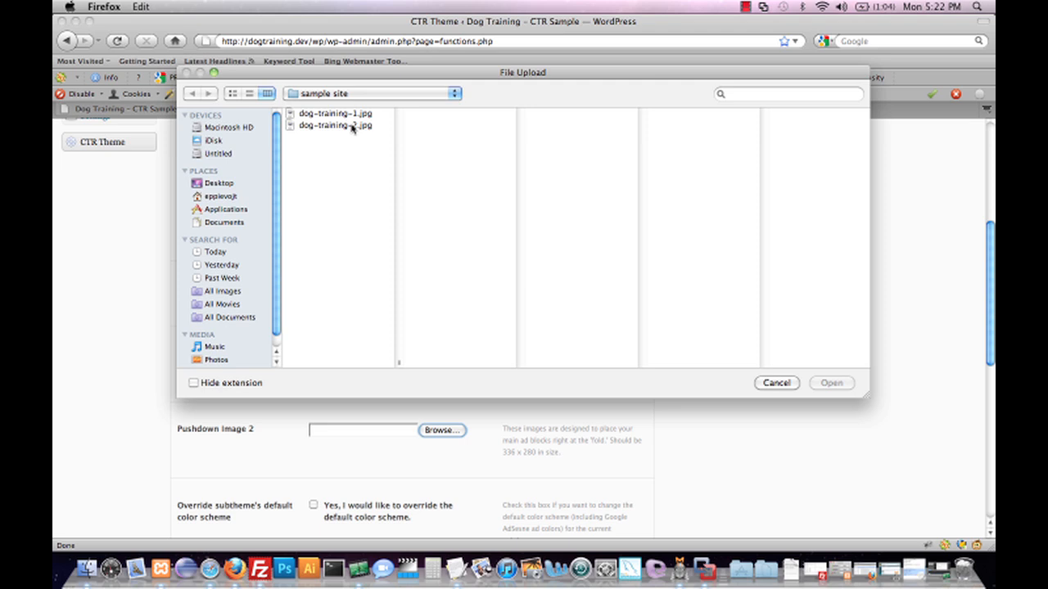
pyautogui.click(334, 125)
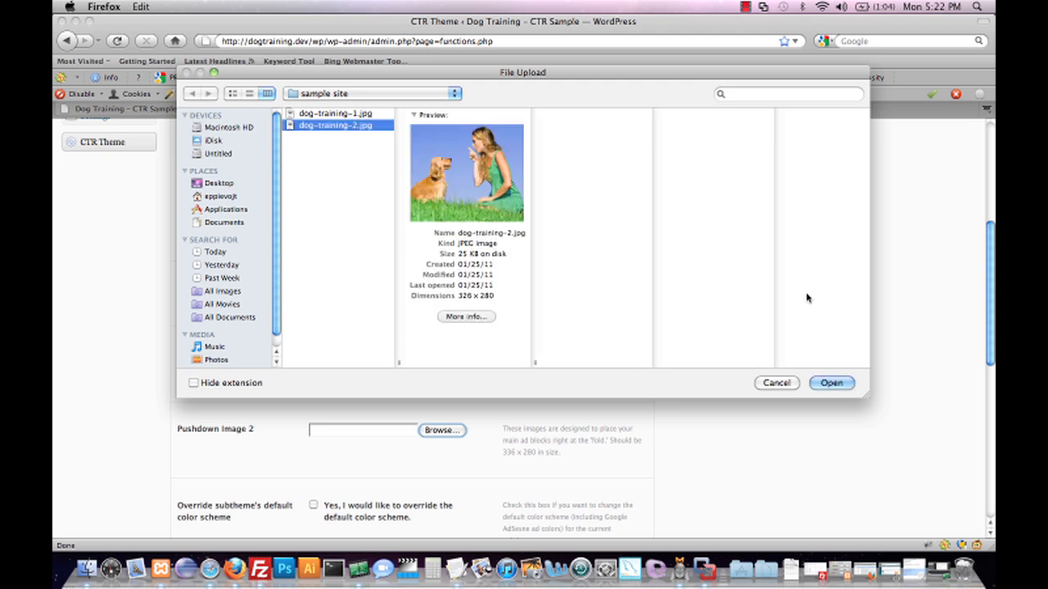
pyautogui.click(831, 383)
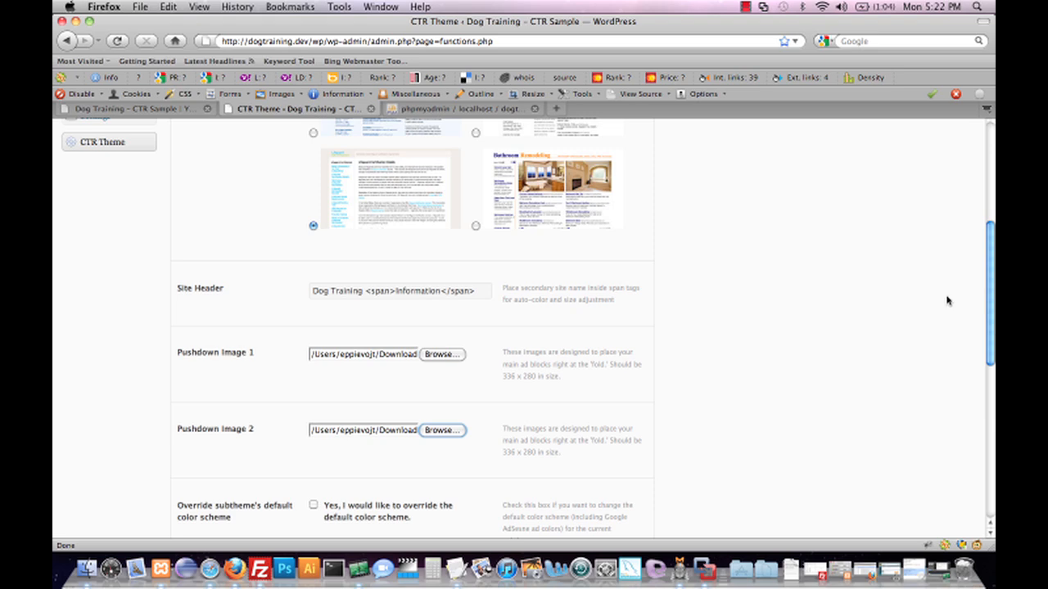
# Toggle Override color scheme on and back off, keeping the subtheme's default colours.
pyautogui.scroll(-3)
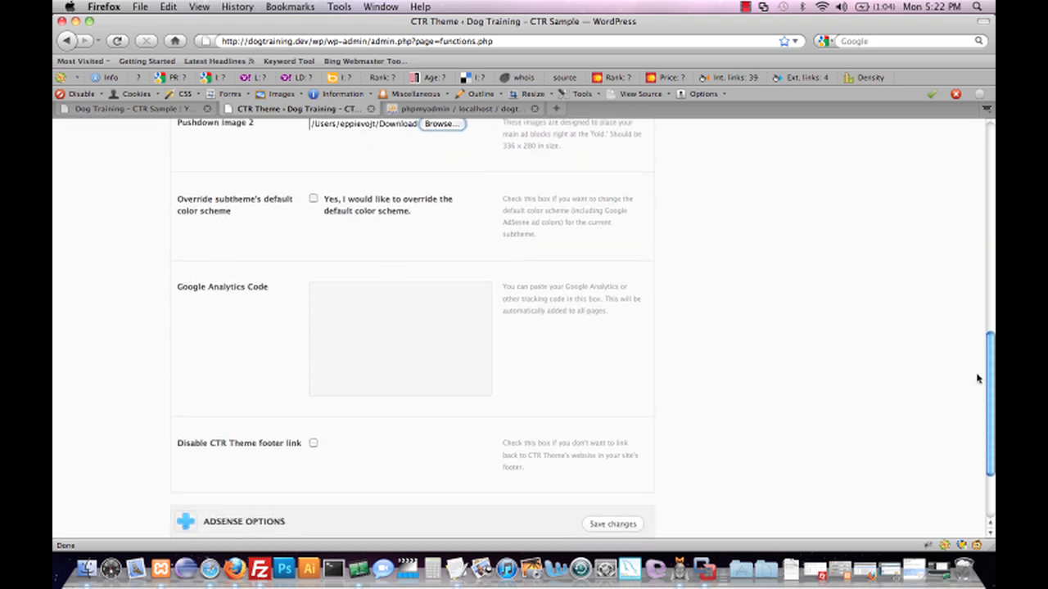
pyautogui.scroll(-3)
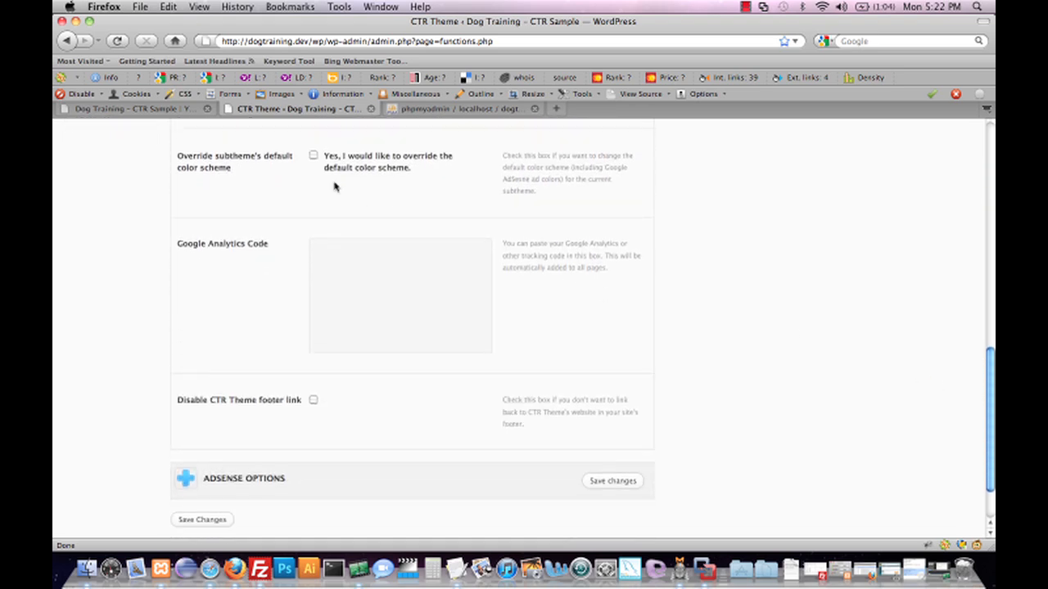
pyautogui.moveTo(260, 178)
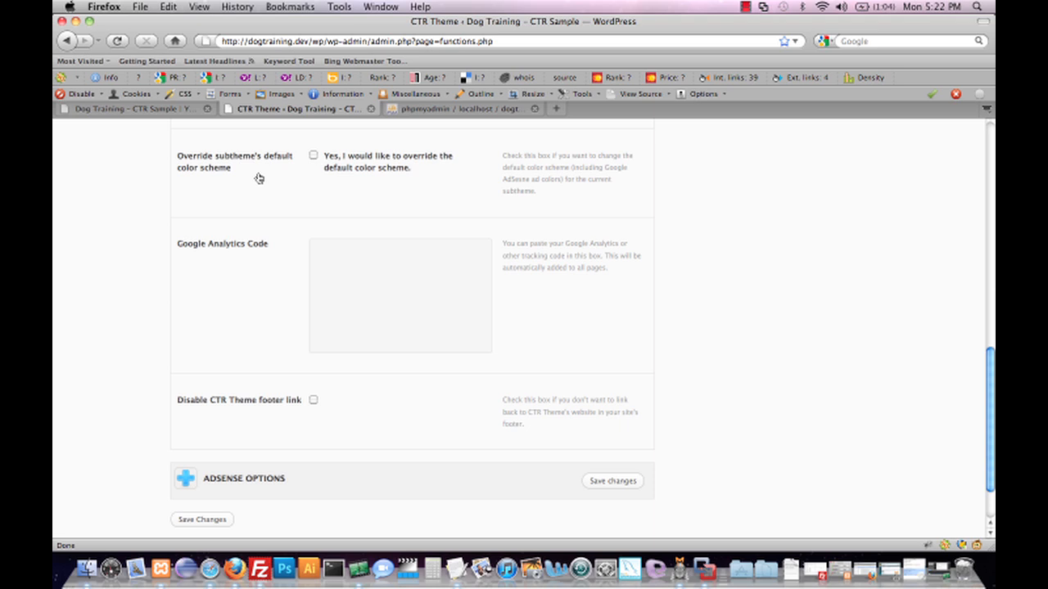
pyautogui.click(312, 156)
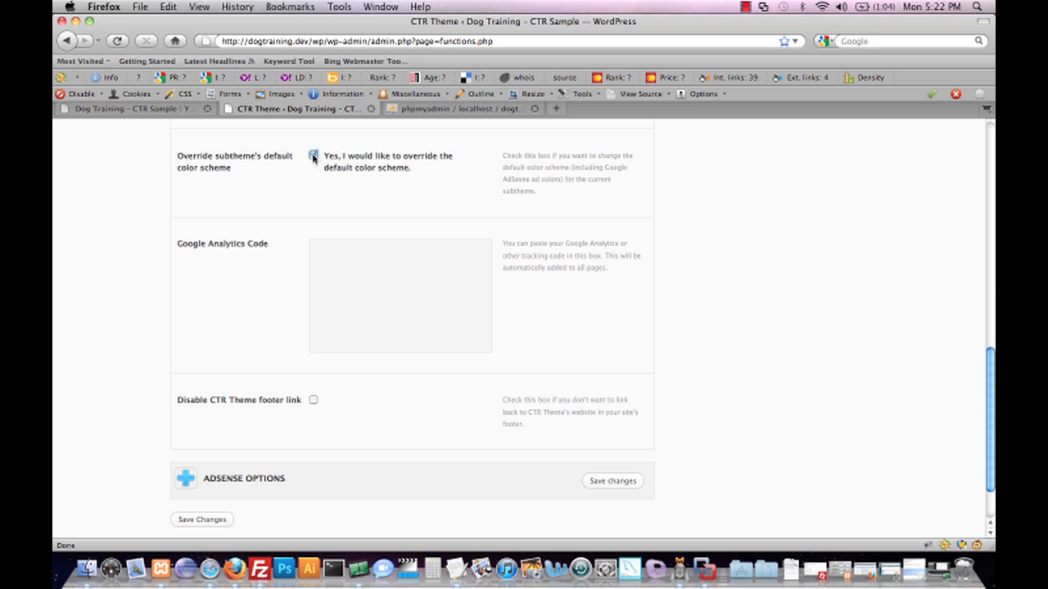
pyautogui.click(314, 155)
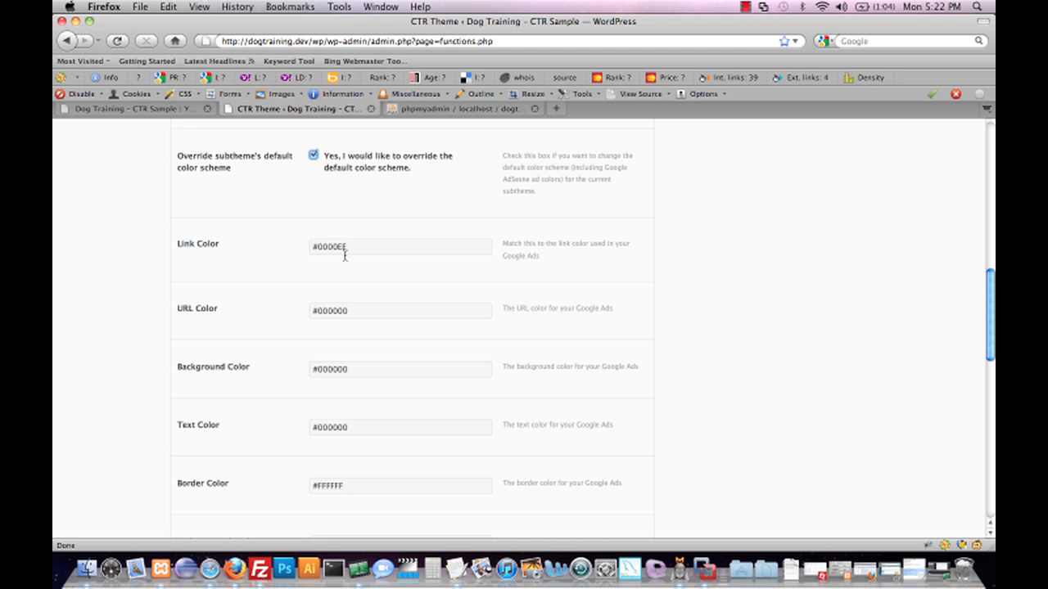
pyautogui.moveTo(243, 246)
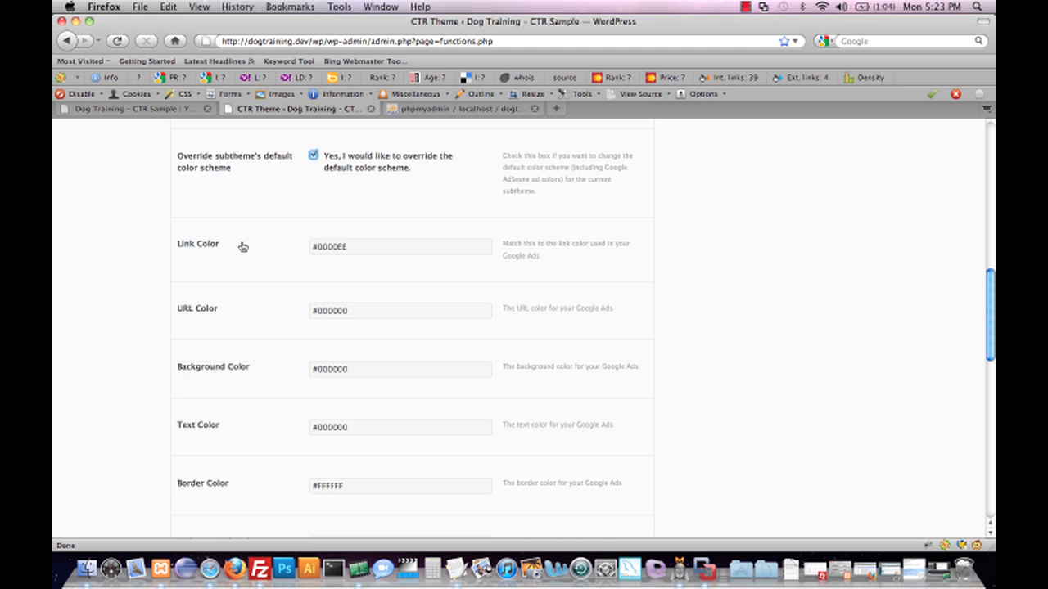
pyautogui.click(314, 155)
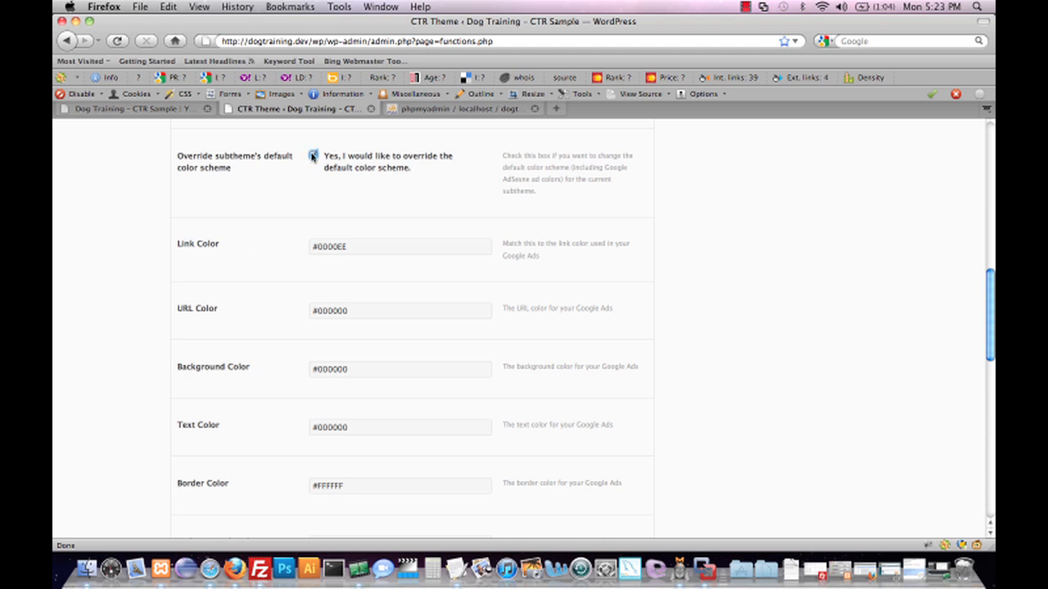
pyautogui.click(314, 156)
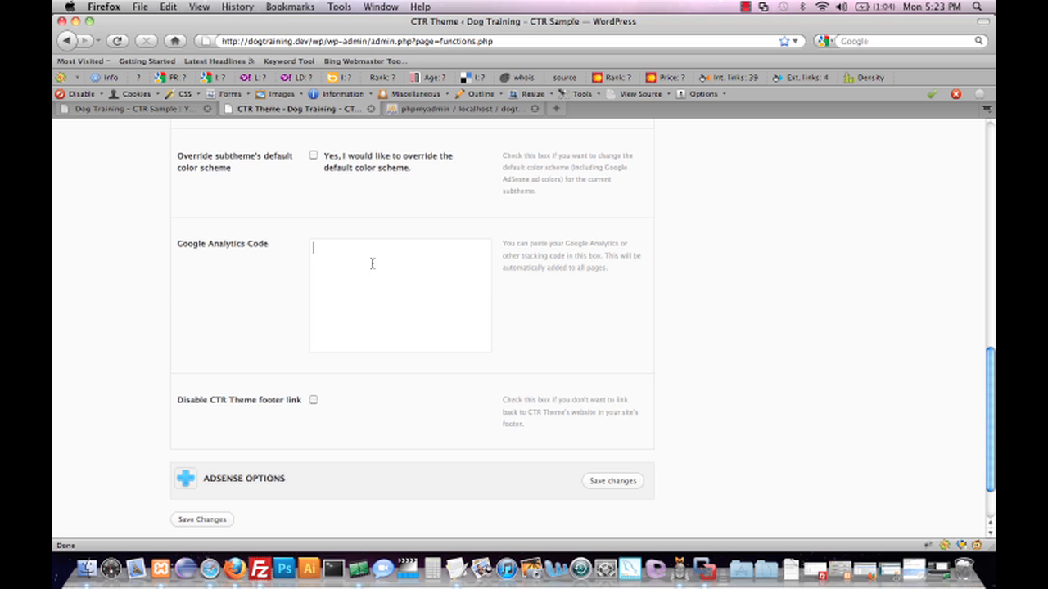
pyautogui.moveTo(375, 270)
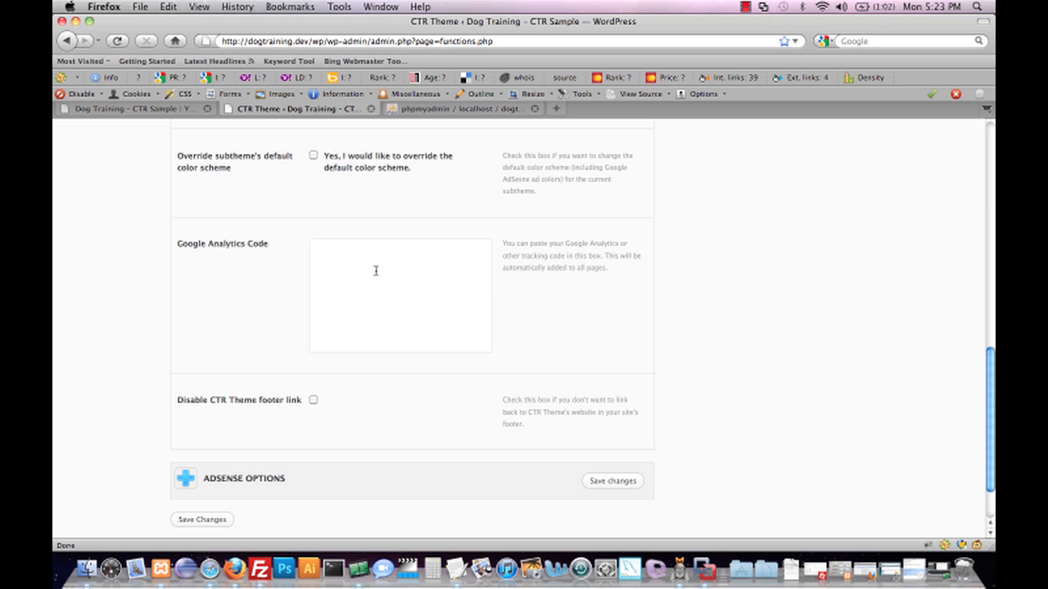
pyautogui.moveTo(249, 402)
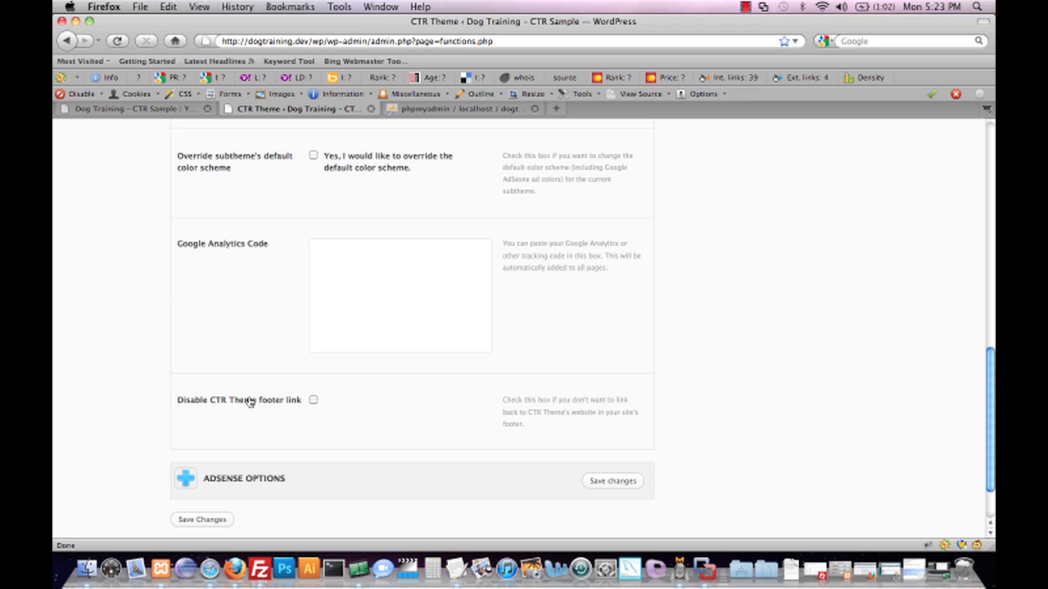
# Tick Disable CTR Theme footer link and collapse General Site Options.
pyautogui.click(312, 400)
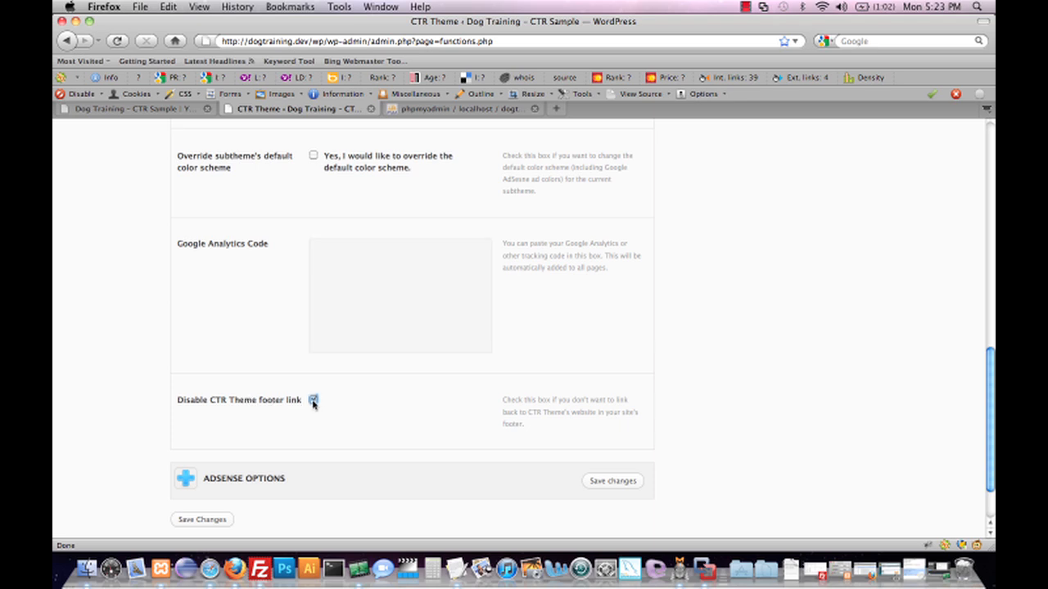
pyautogui.click(313, 400)
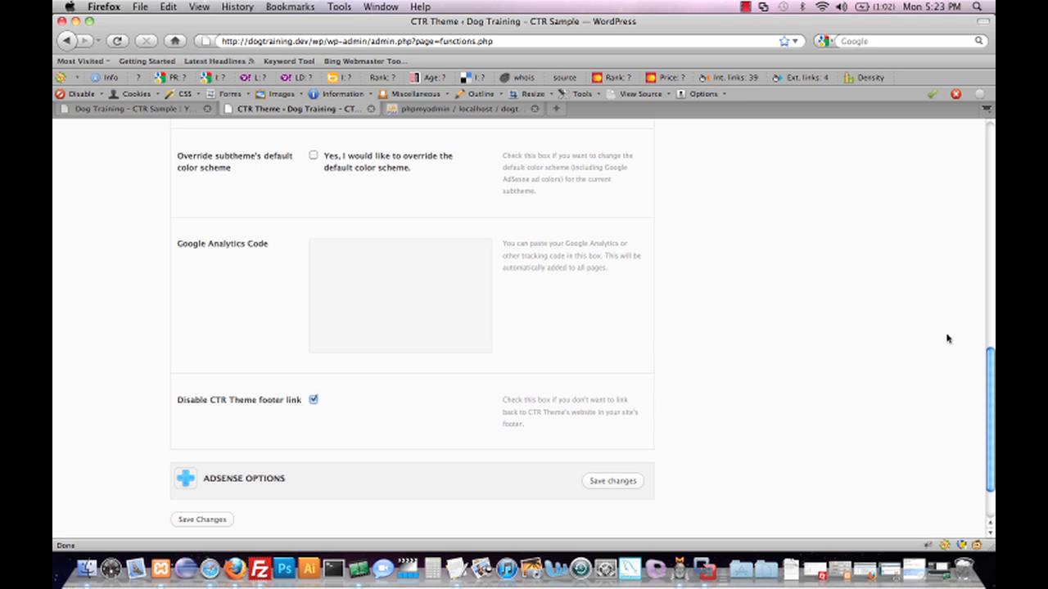
pyautogui.scroll(3)
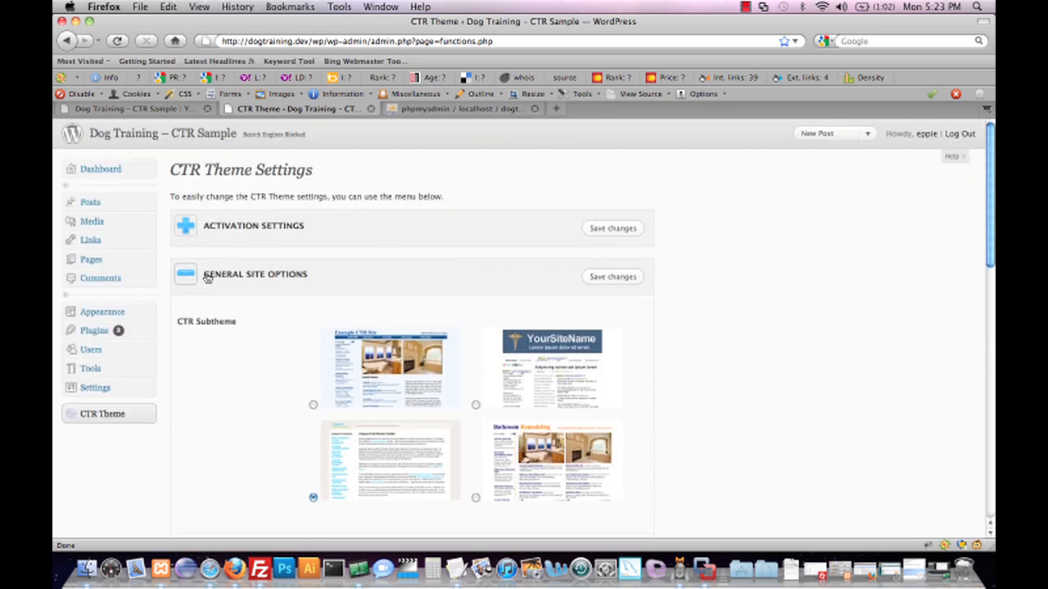
pyautogui.click(185, 274)
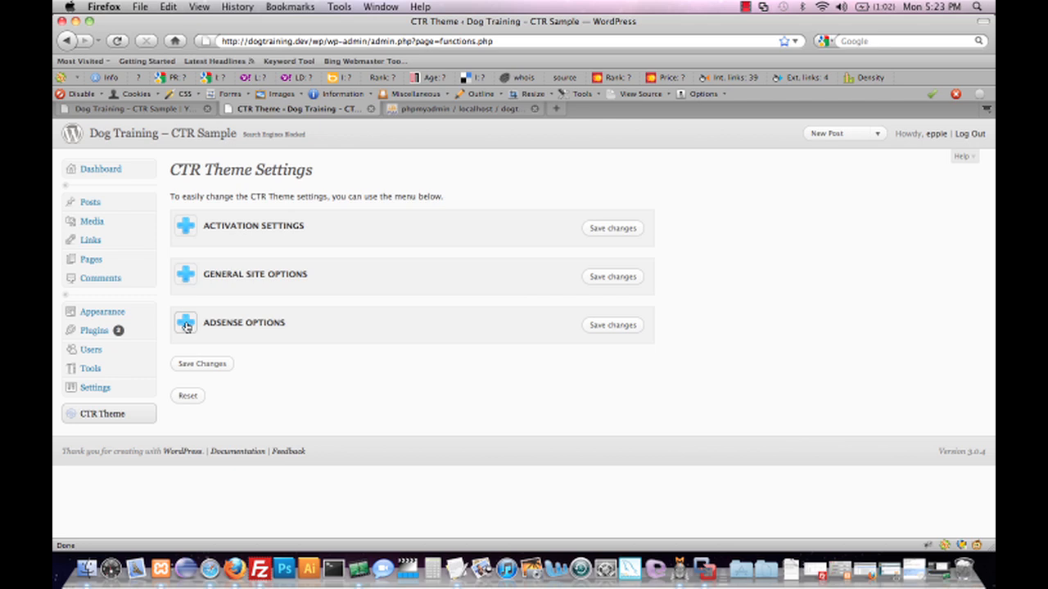
# Expand AdSense Options and scroll through its ad serving, referrer and code fields.
pyautogui.click(186, 322)
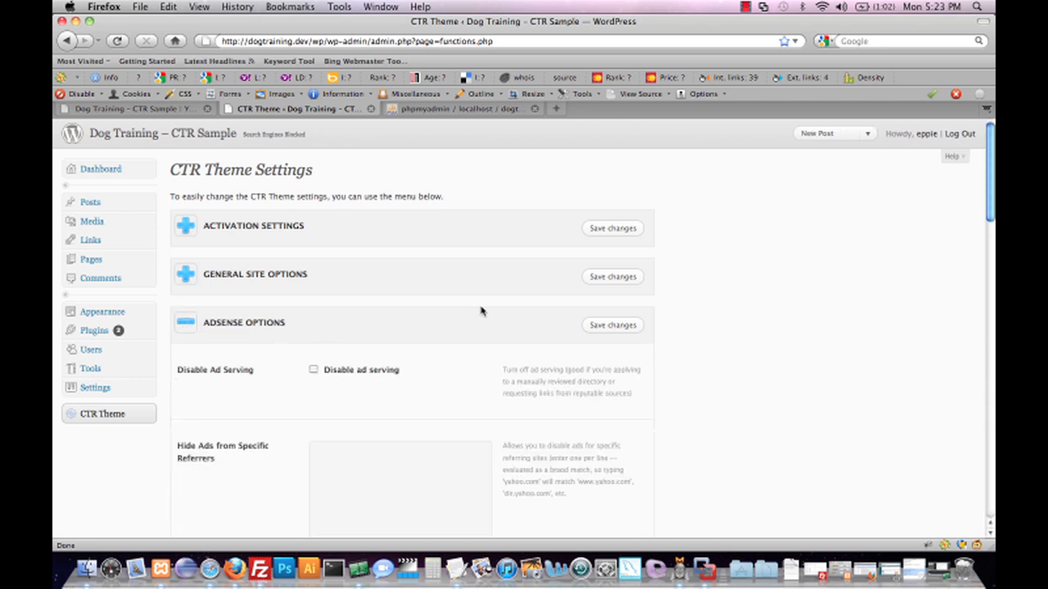
pyautogui.scroll(-3)
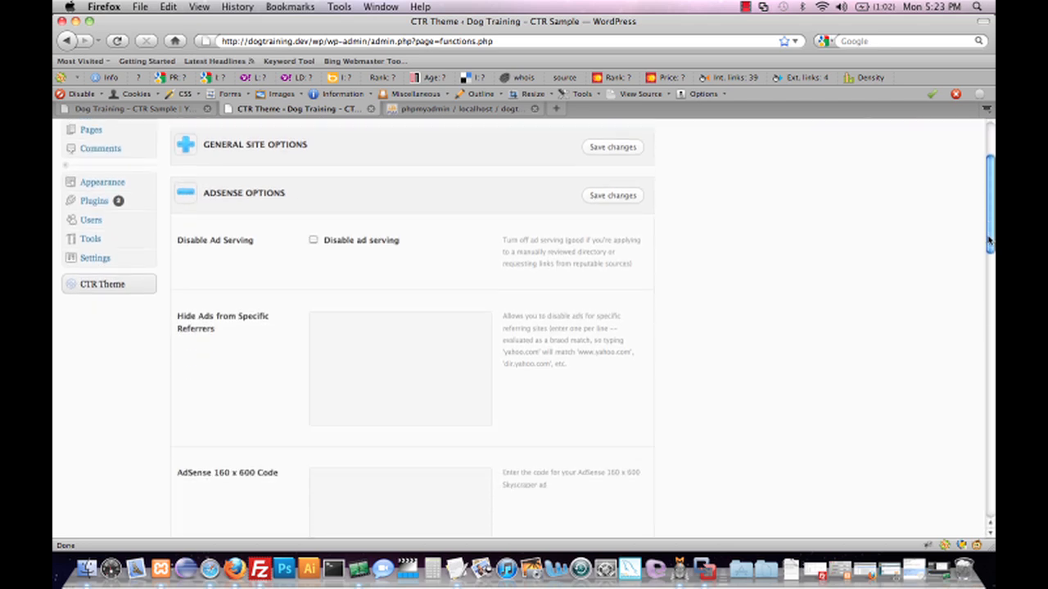
pyautogui.scroll(-3)
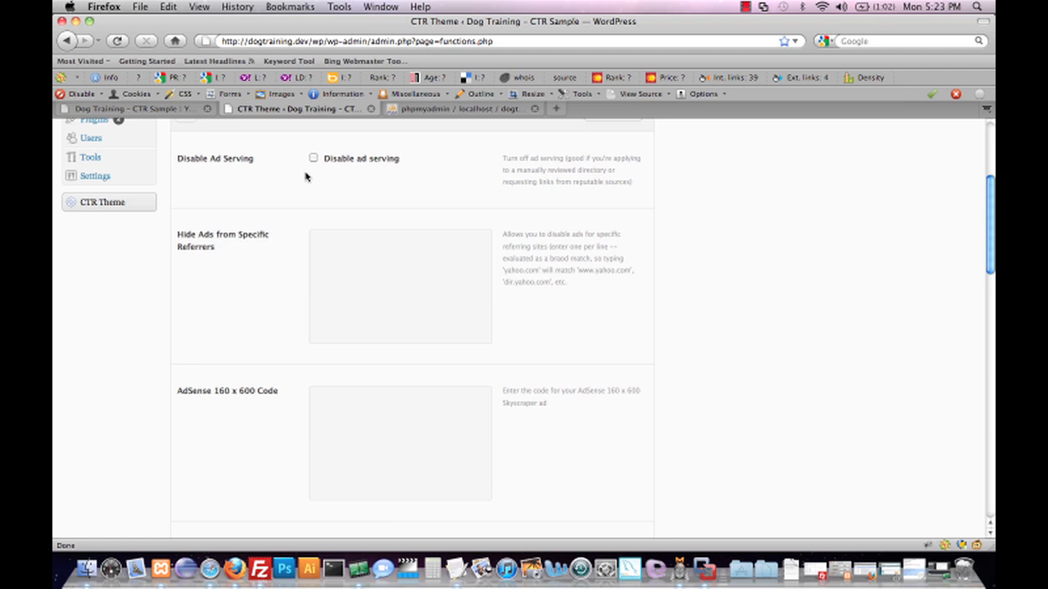
pyautogui.moveTo(203, 175)
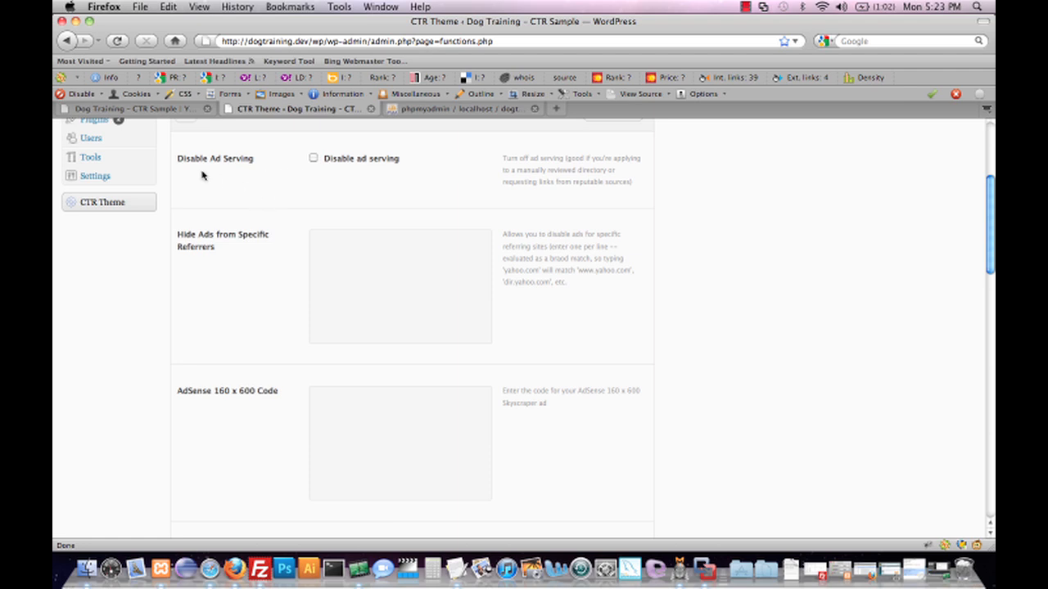
pyautogui.moveTo(347, 183)
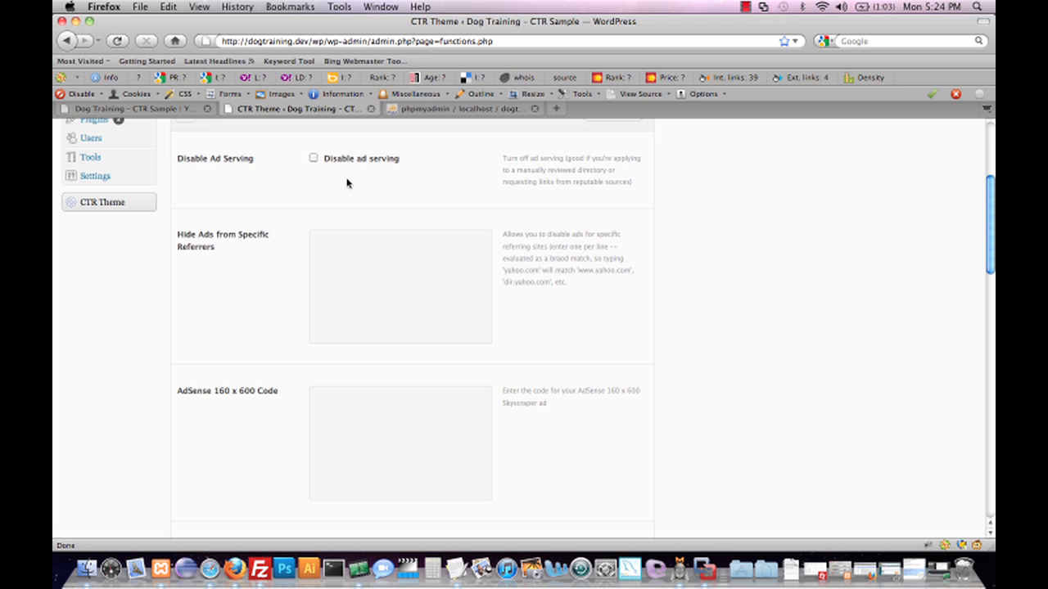
pyautogui.scroll(-3)
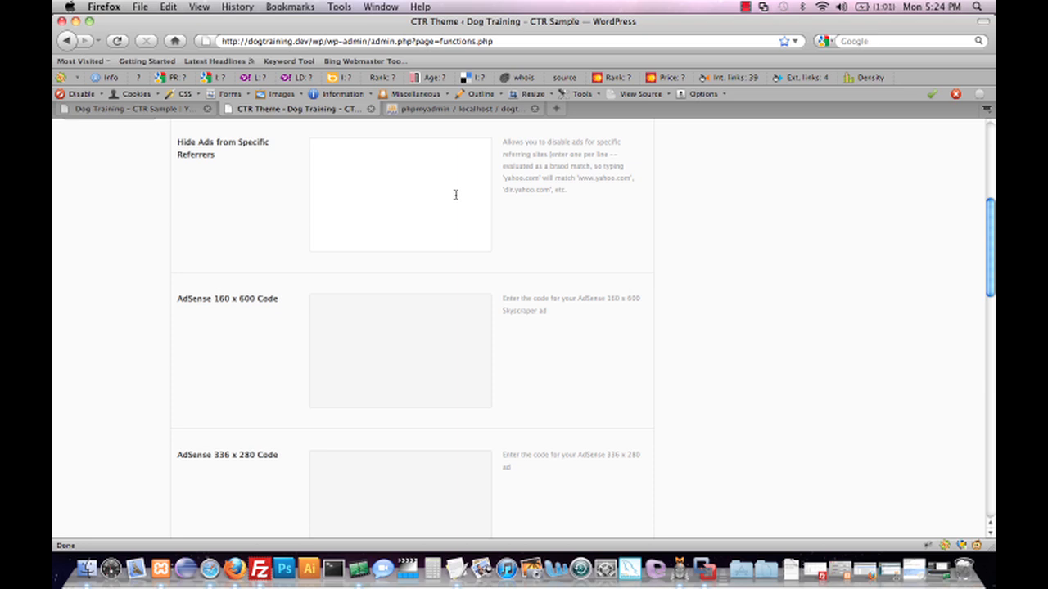
# Enter surf.yahoo.com and dmoz.org as referrers whose visitors are hidden from ads.
pyautogui.write('surf.yahoo.com')
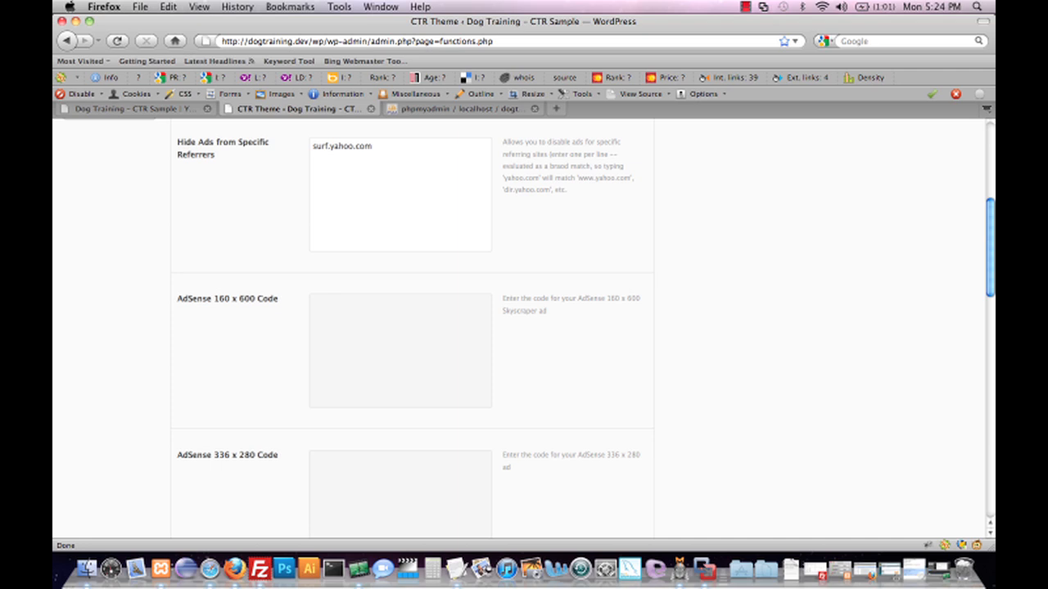
pyautogui.click(312, 159)
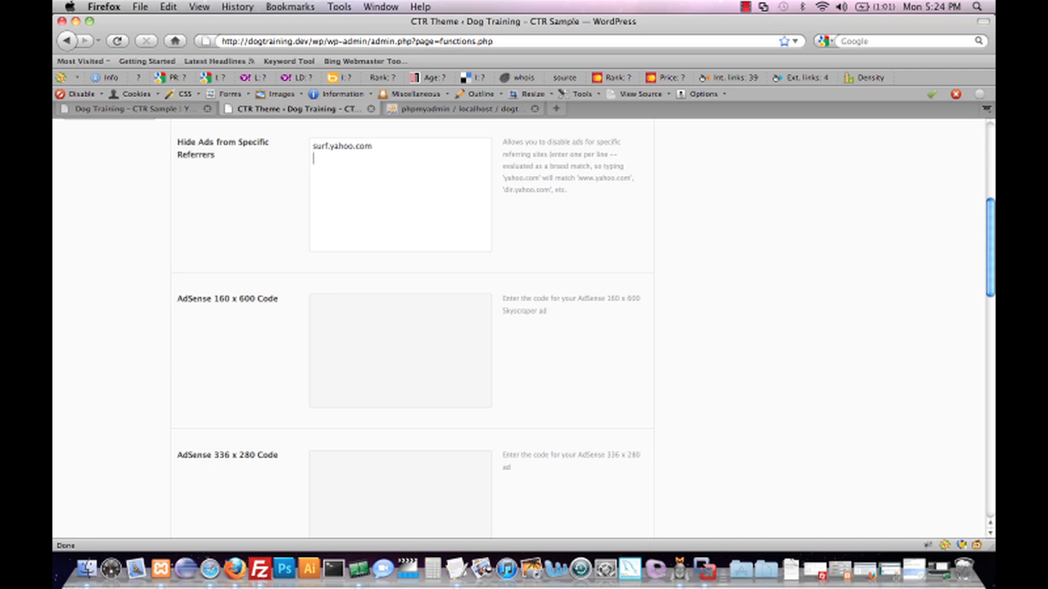
pyautogui.write('dmoz.org')
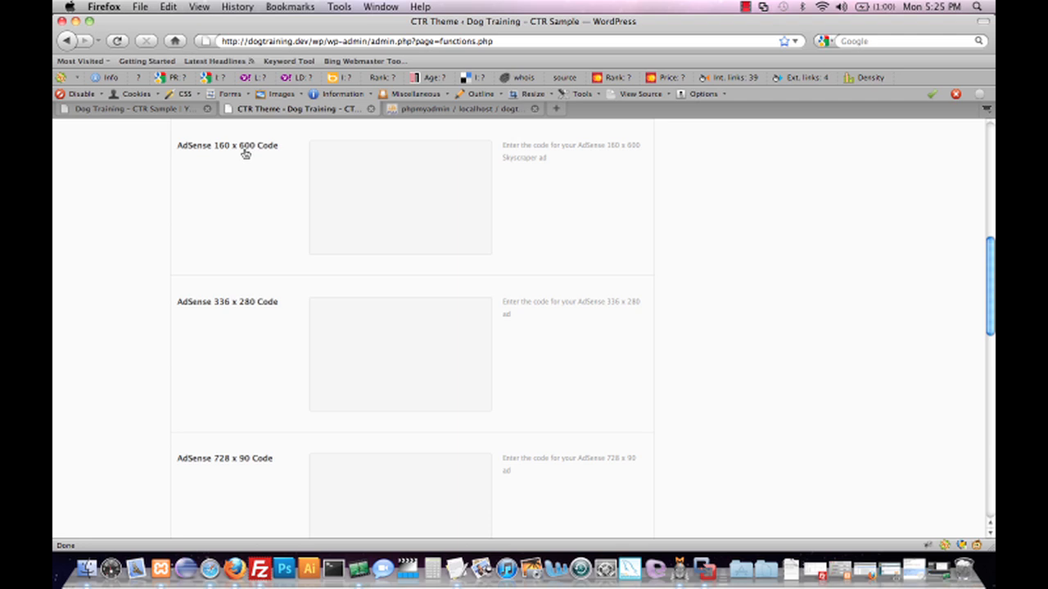
pyautogui.moveTo(254, 312)
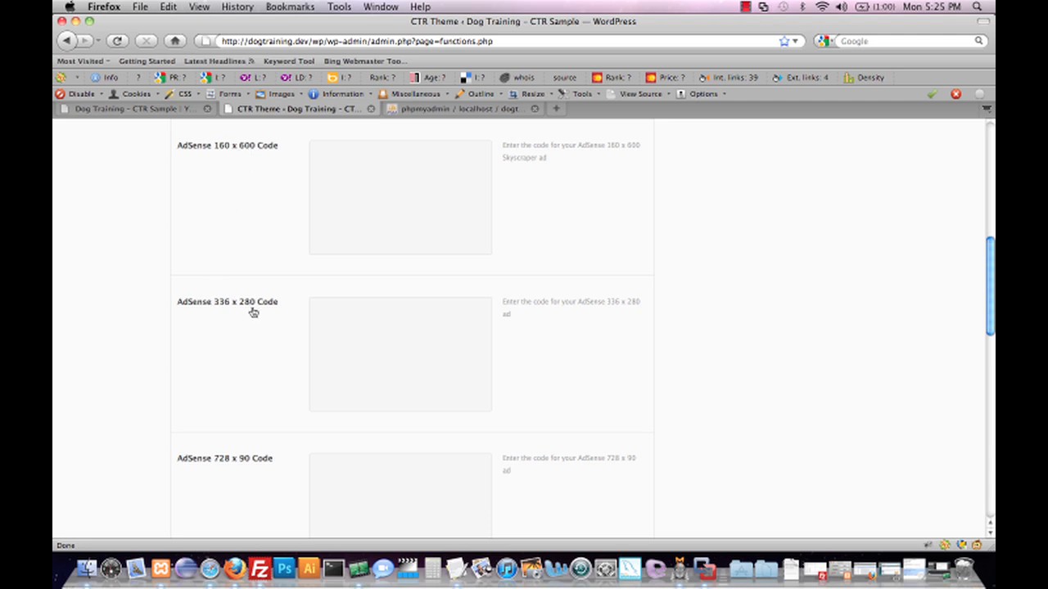
pyautogui.moveTo(734, 316)
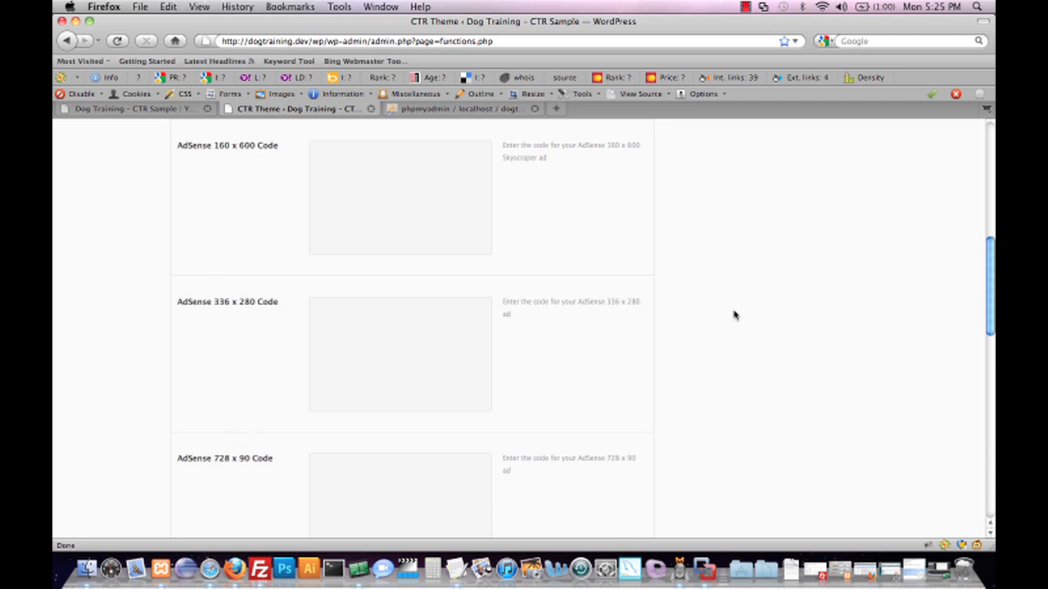
pyautogui.scroll(-3)
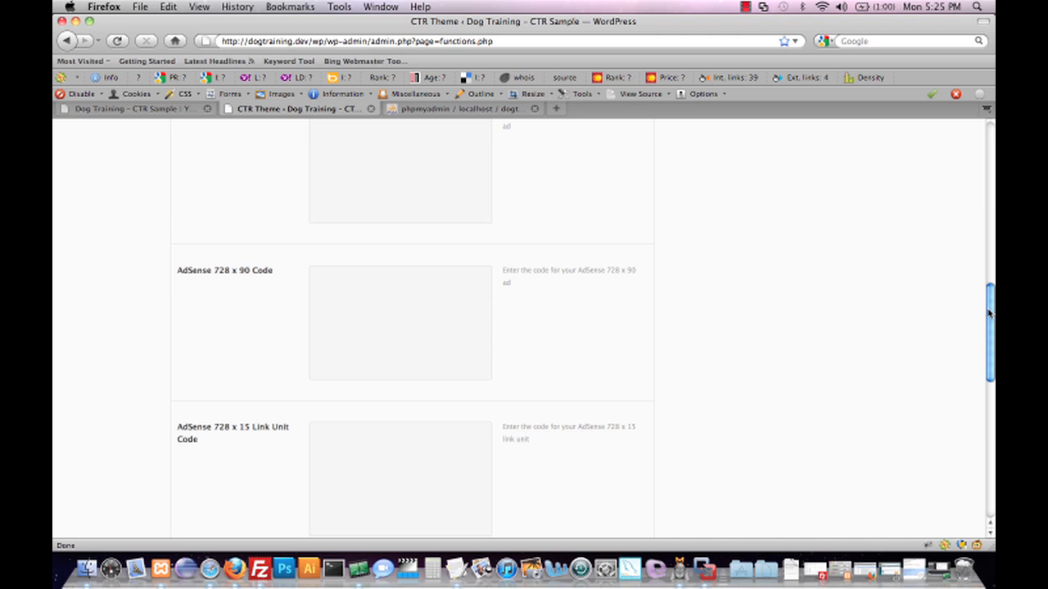
pyautogui.scroll(3)
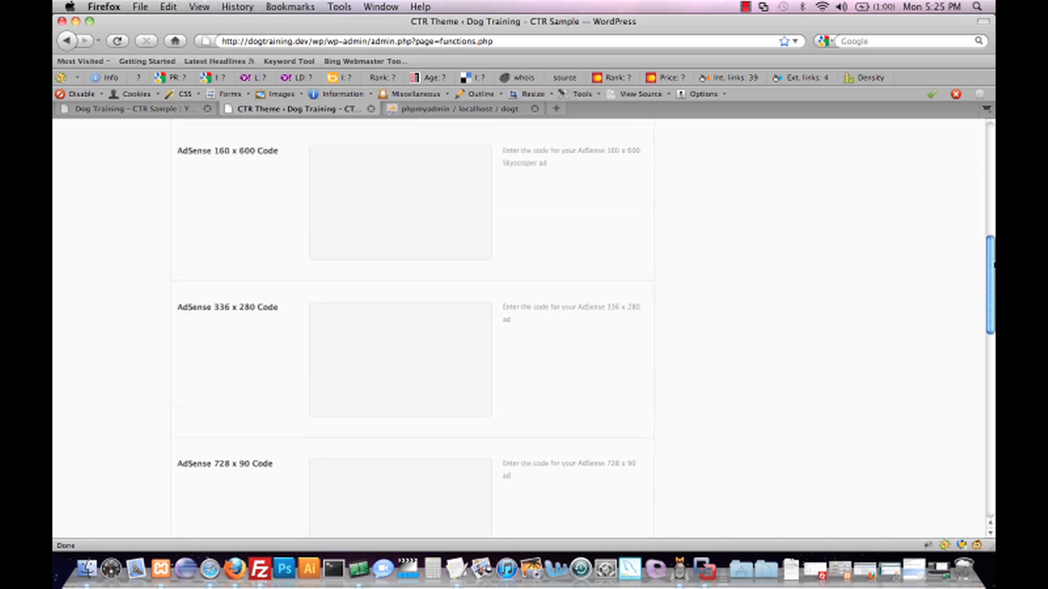
pyautogui.scroll(-3)
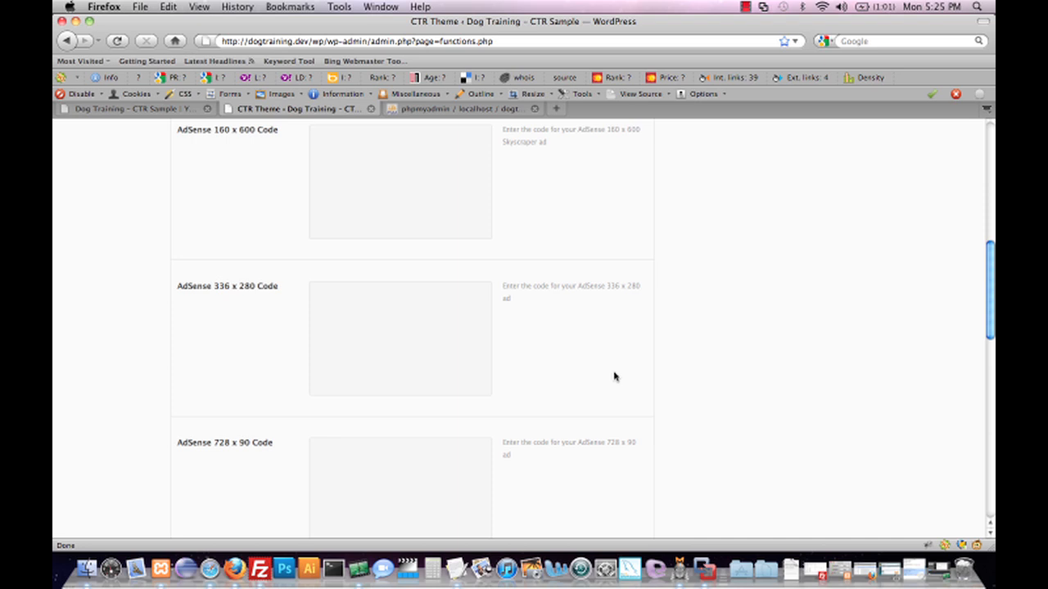
pyautogui.moveTo(718, 357)
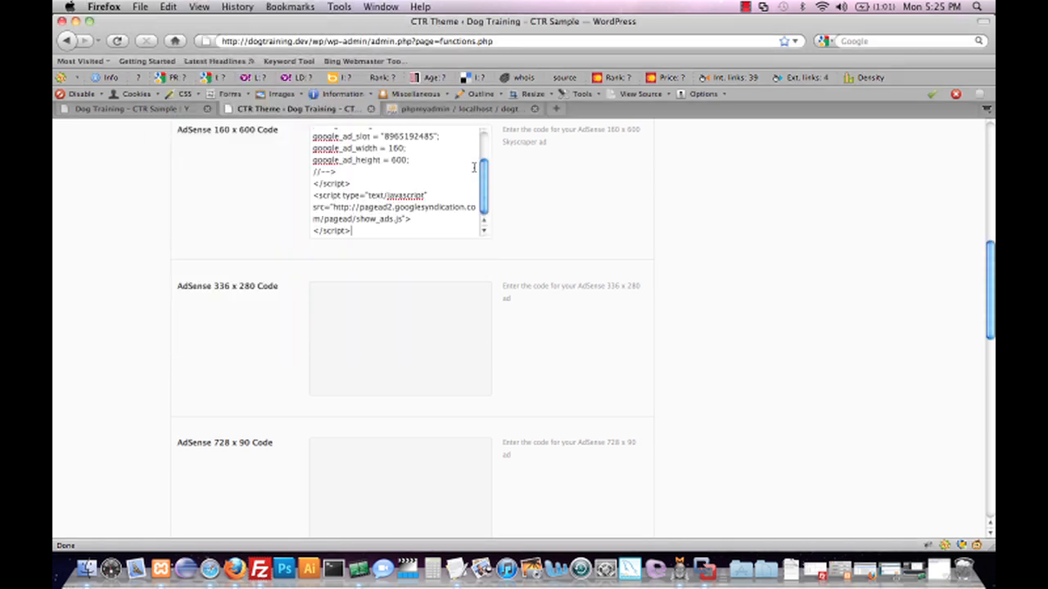
# Paste the Google ad script into the AdSense 728 x 90 Code field and scroll to Ad Layouts.
pyautogui.click(456, 567)
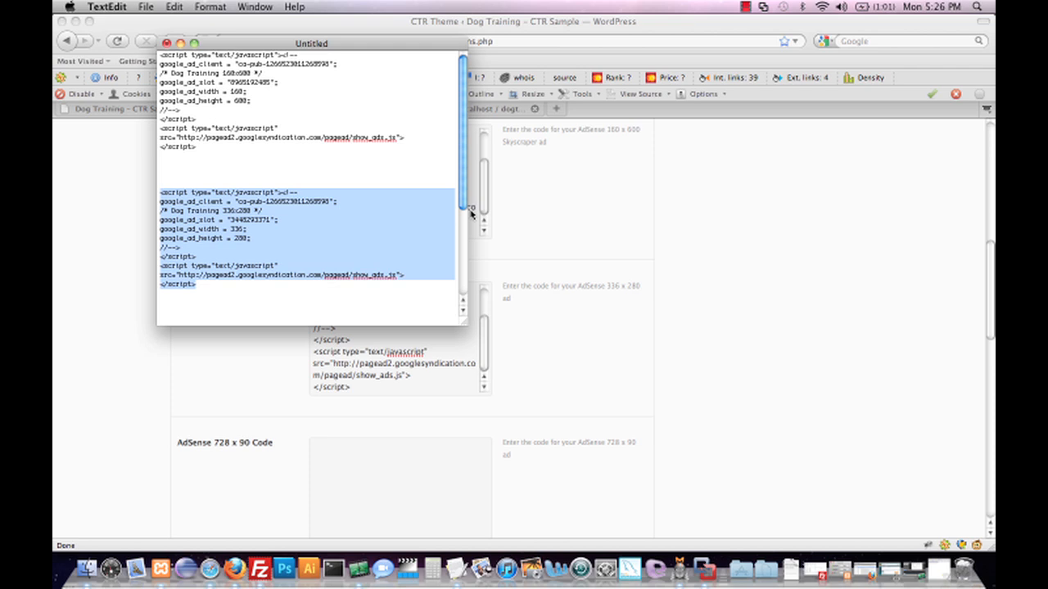
pyautogui.scroll(-3)
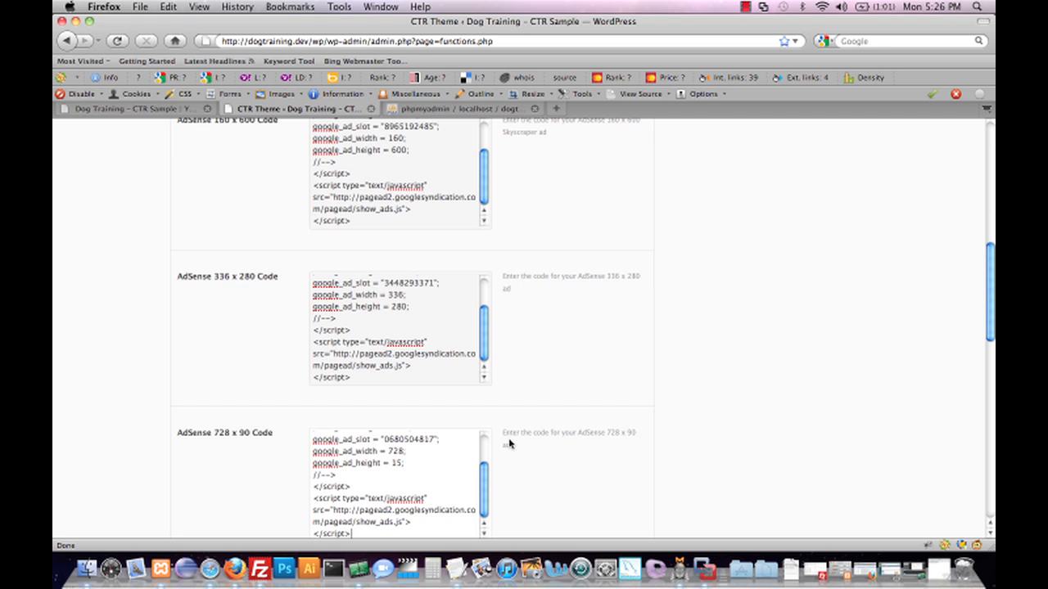
pyautogui.scroll(-3)
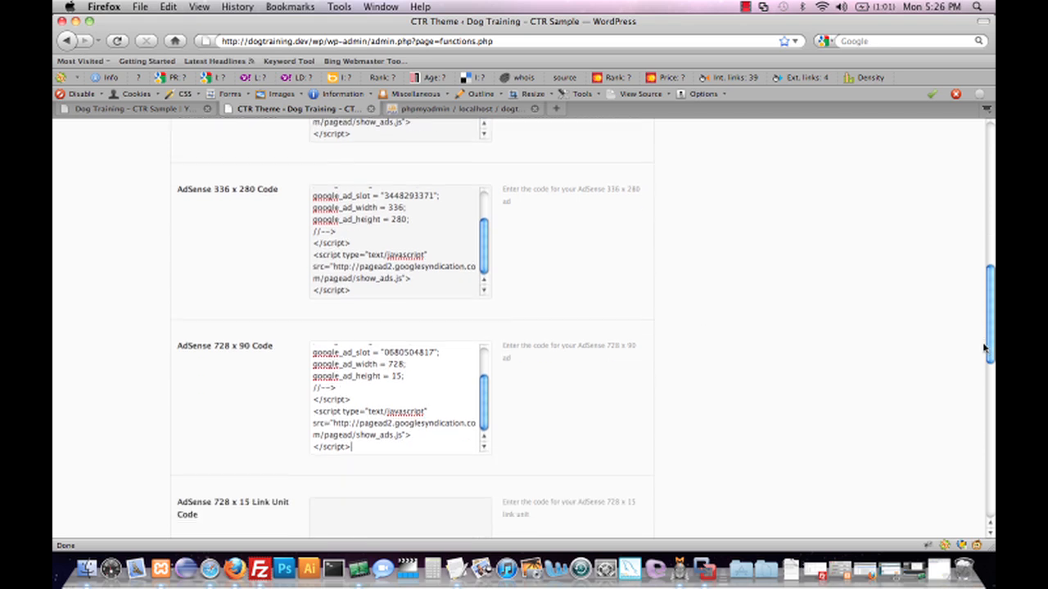
pyautogui.scroll(-3)
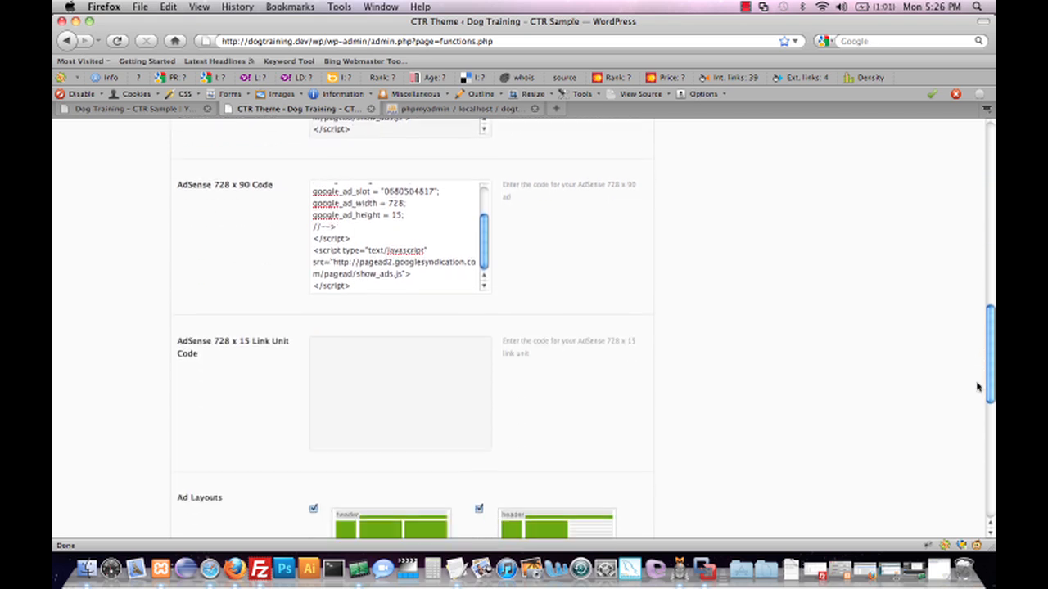
pyautogui.scroll(-3)
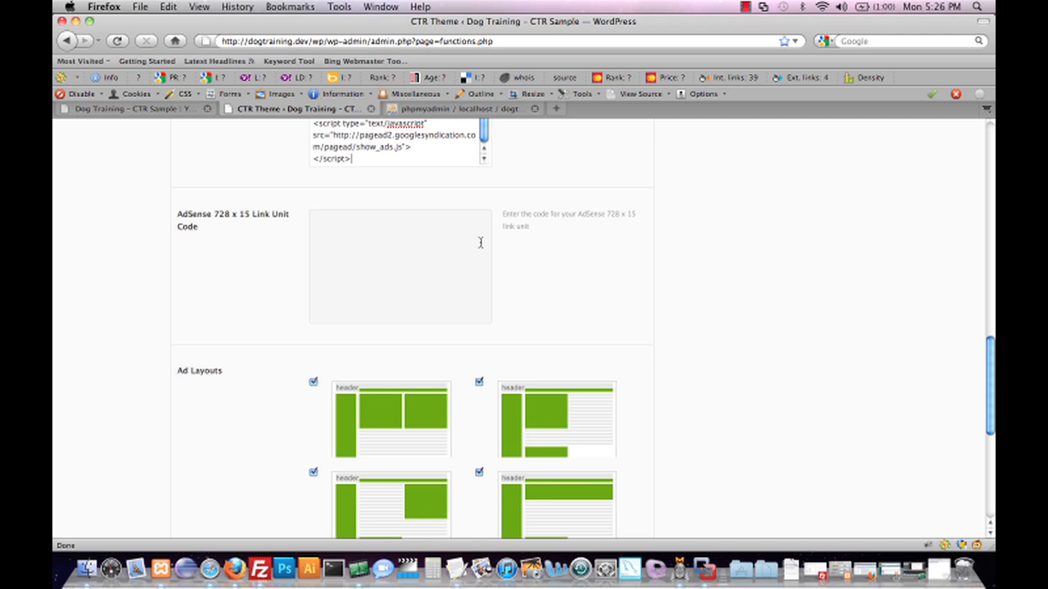
pyautogui.moveTo(553, 259)
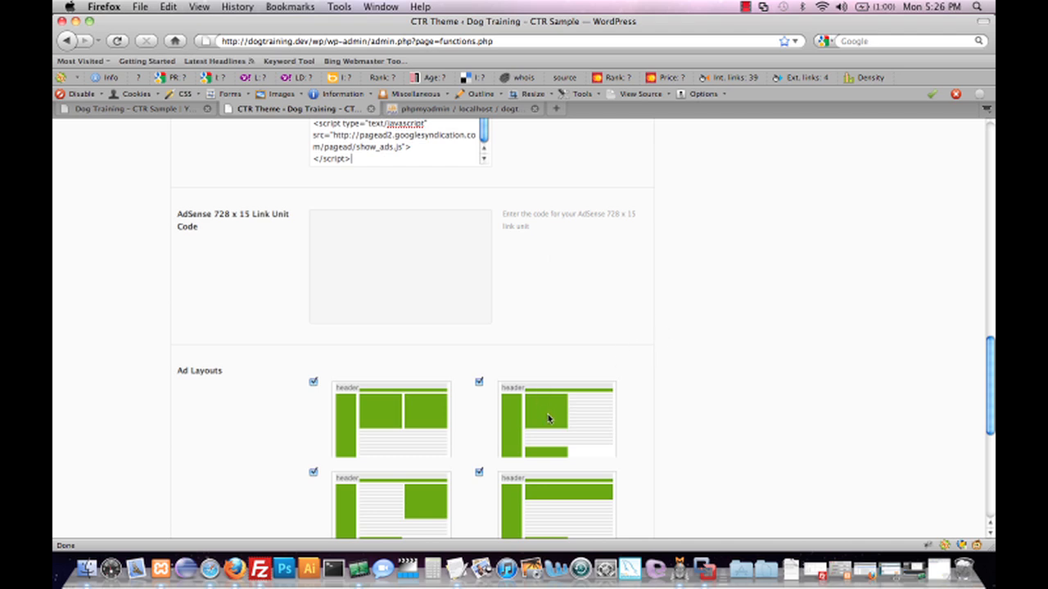
pyautogui.moveTo(559, 436)
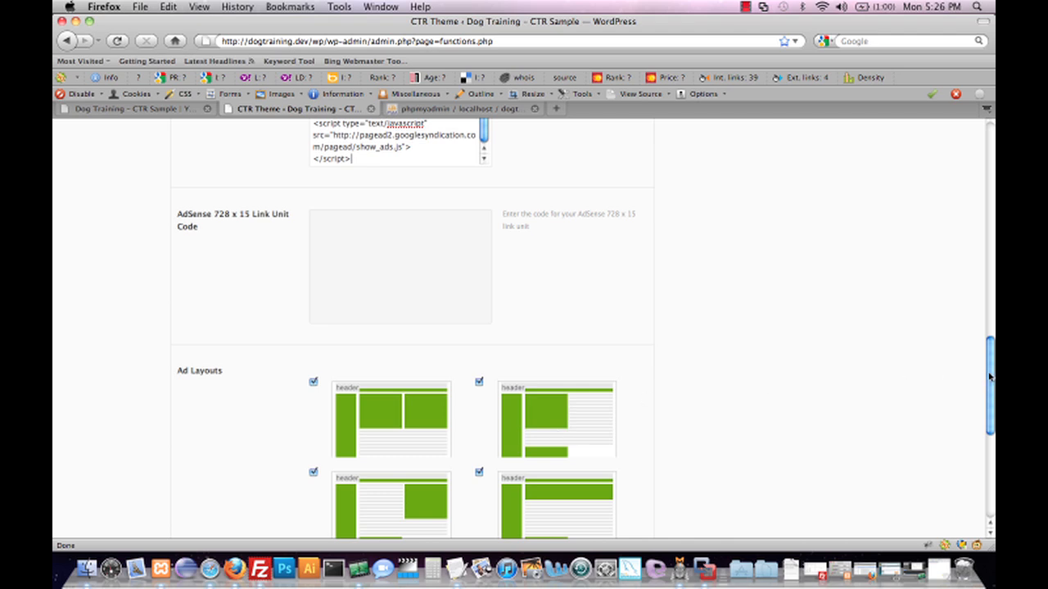
# Toggle the first Ad Layout off and back on so all seven layouts stay enabled.
pyautogui.scroll(-3)
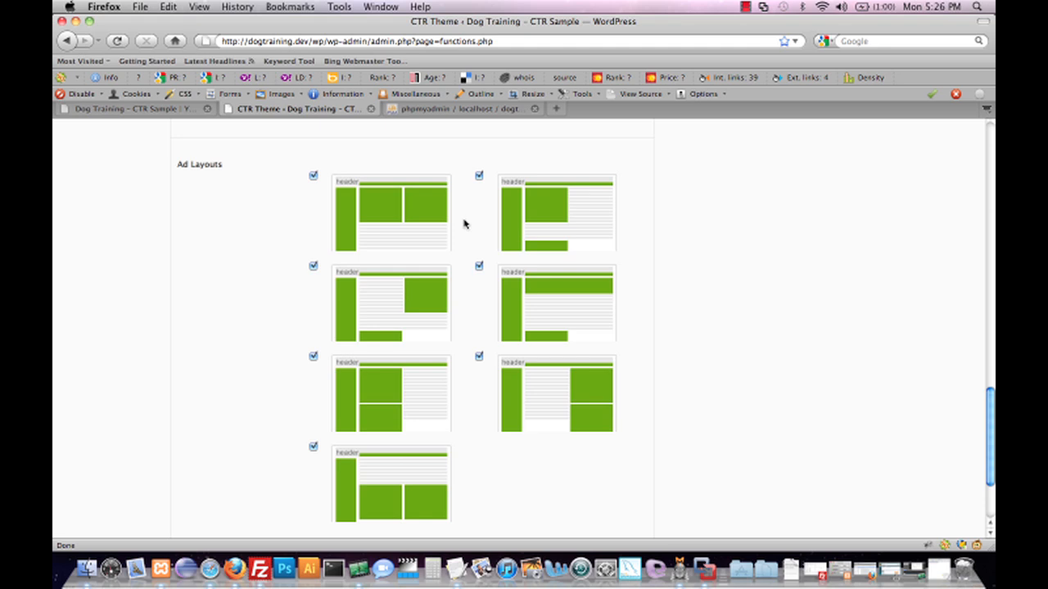
pyautogui.moveTo(541, 379)
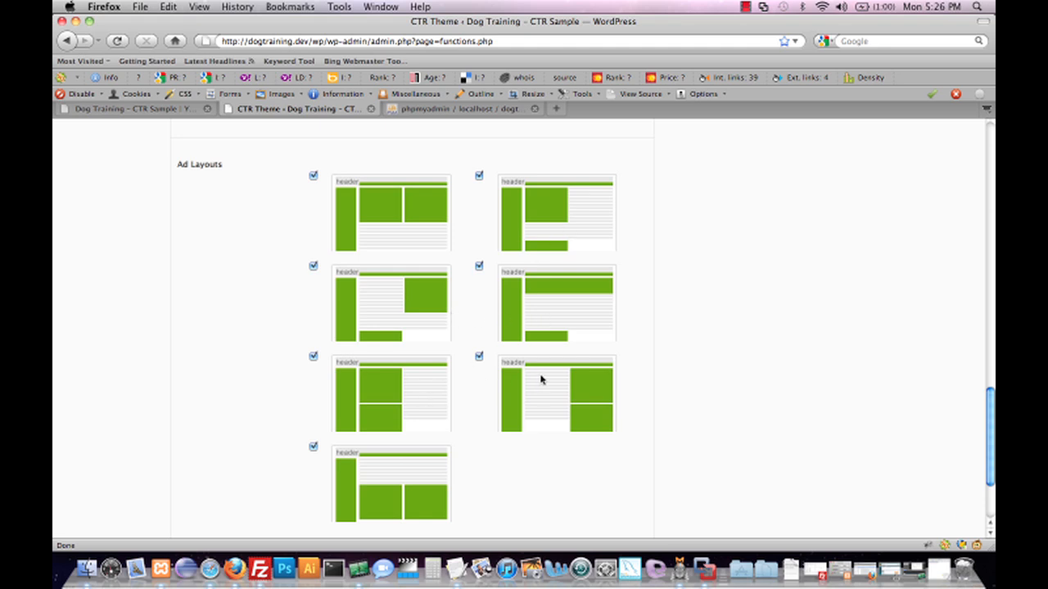
pyautogui.moveTo(403, 201)
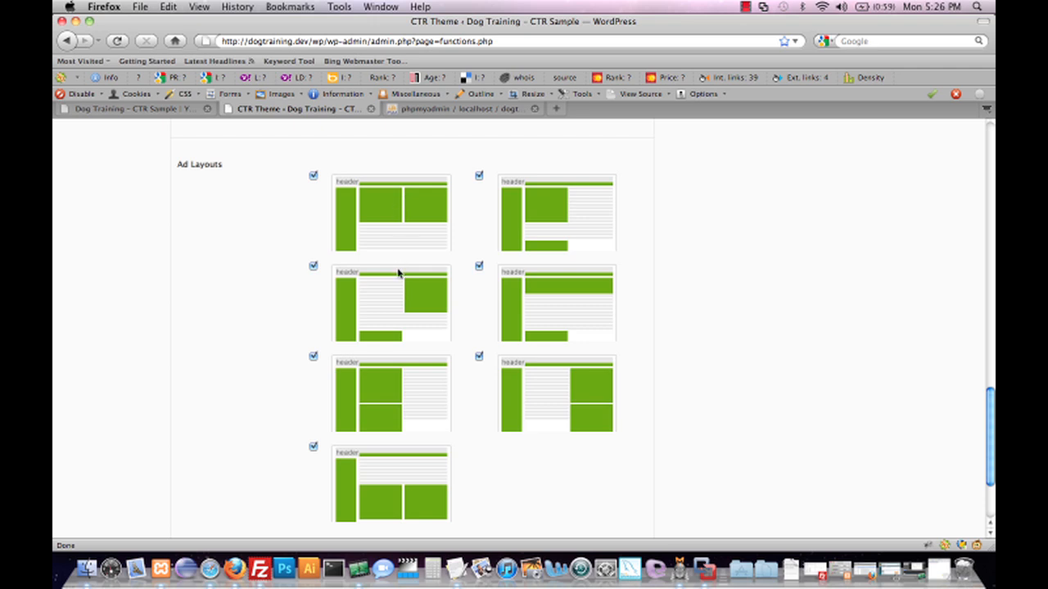
pyautogui.click(312, 176)
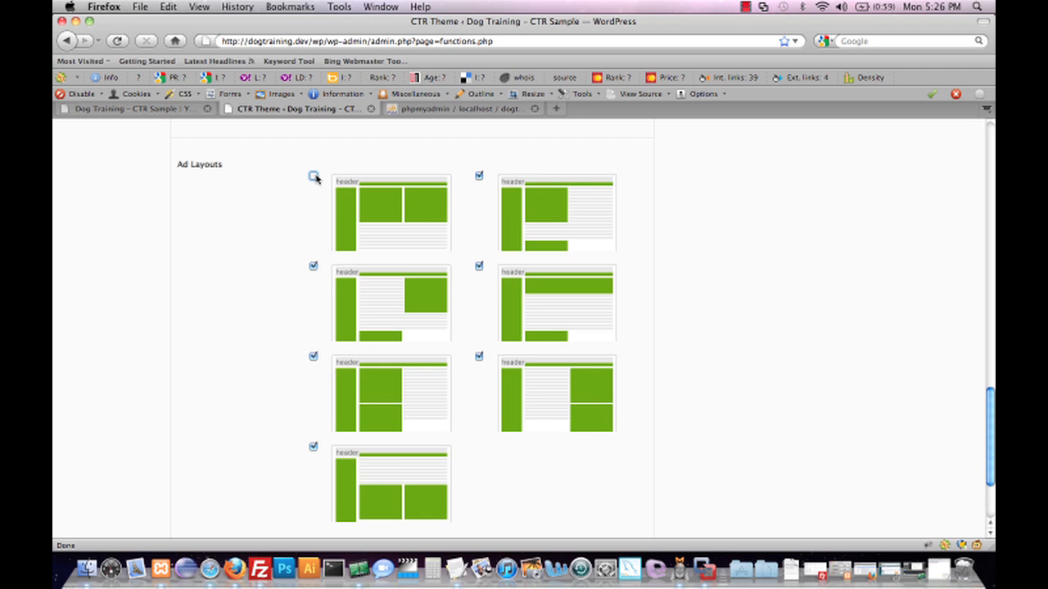
pyautogui.click(313, 176)
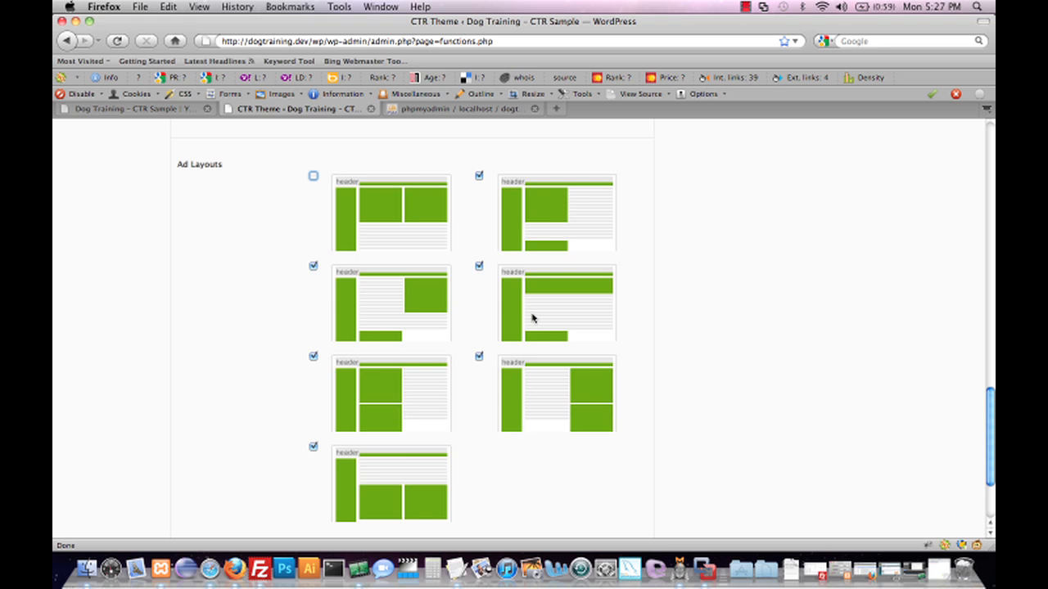
pyautogui.moveTo(455, 248)
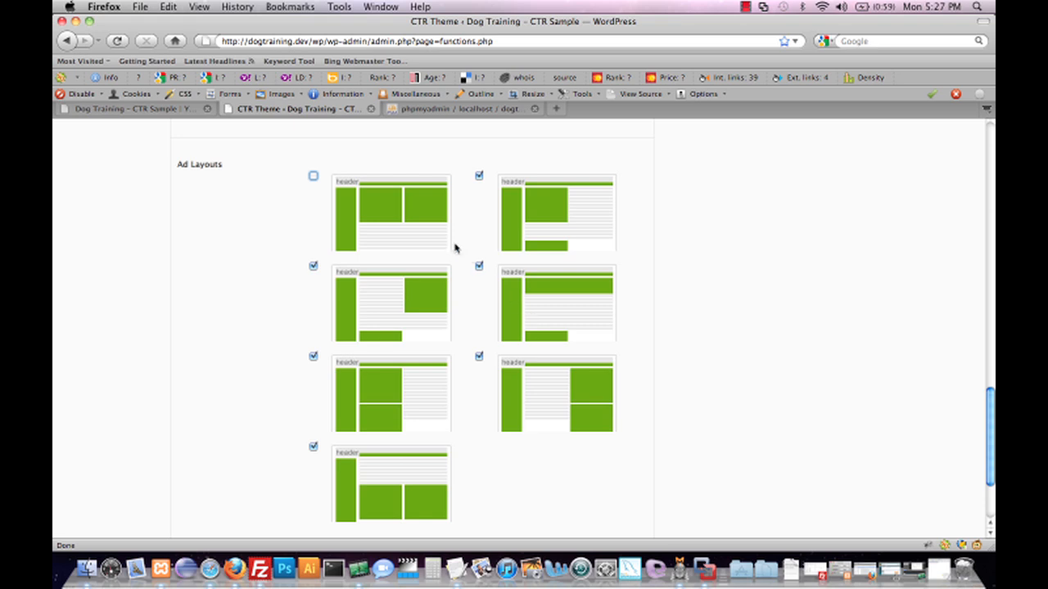
pyautogui.moveTo(385, 213)
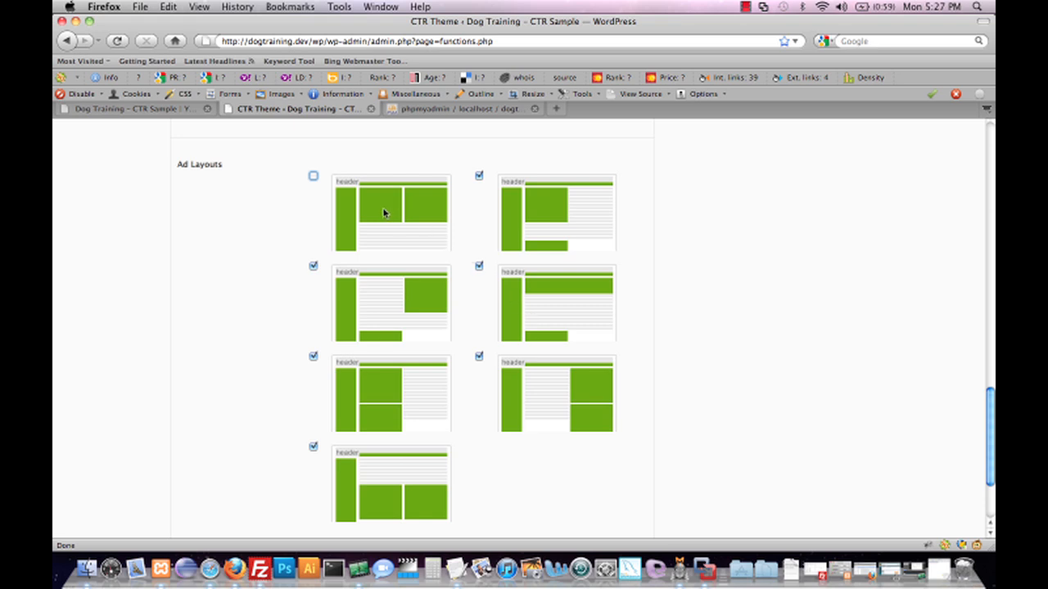
pyautogui.moveTo(420, 215)
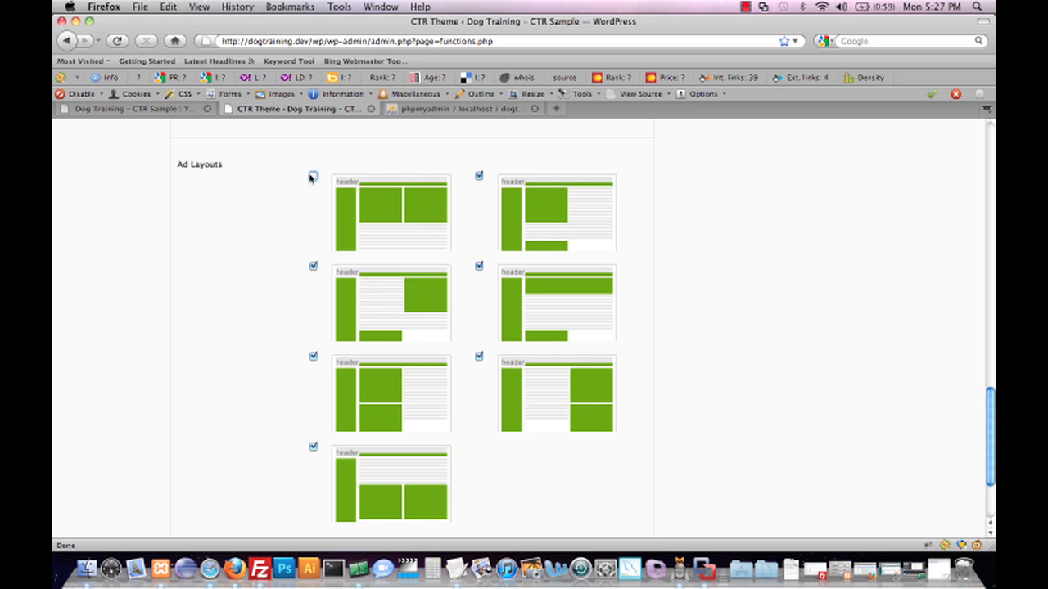
pyautogui.click(313, 176)
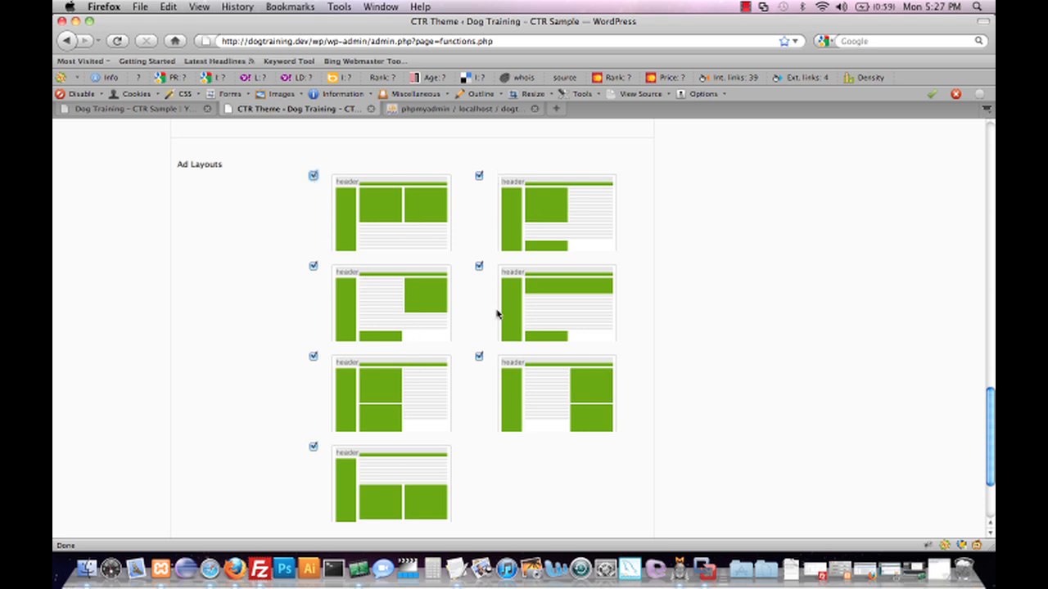
pyautogui.moveTo(410, 371)
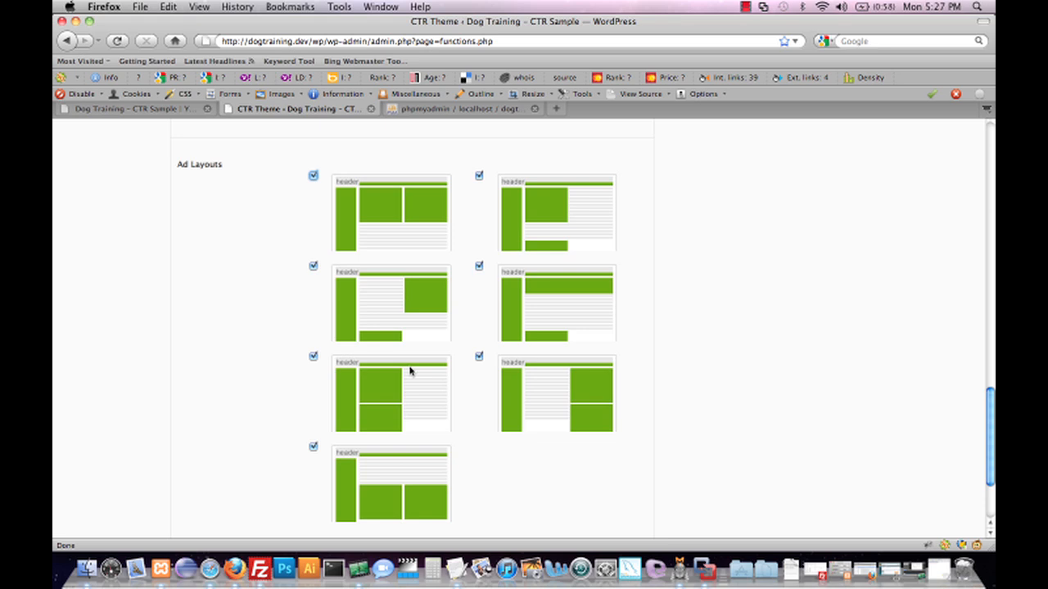
pyautogui.moveTo(408, 351)
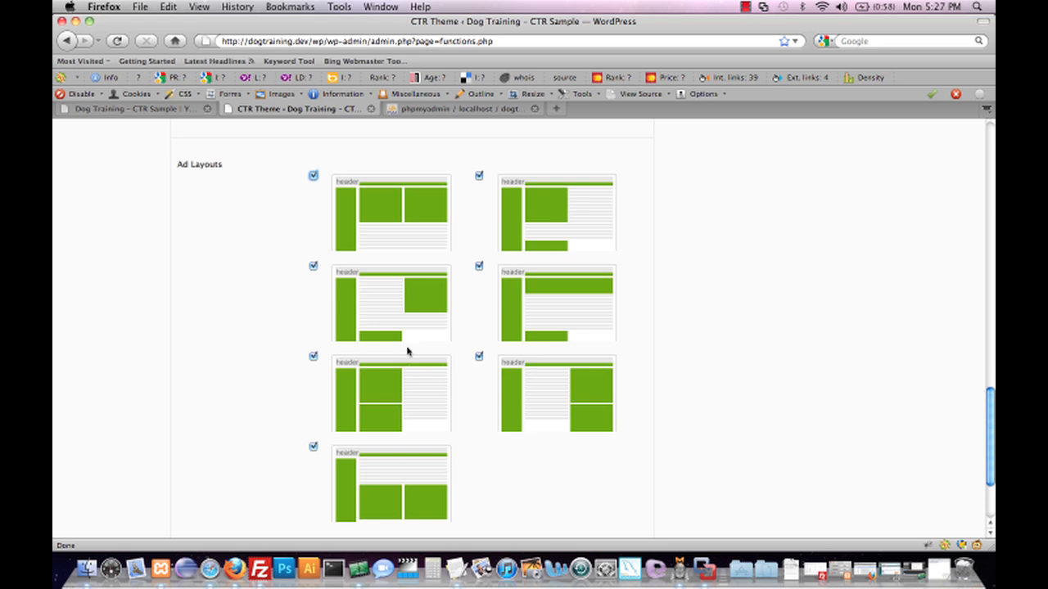
pyautogui.moveTo(387, 238)
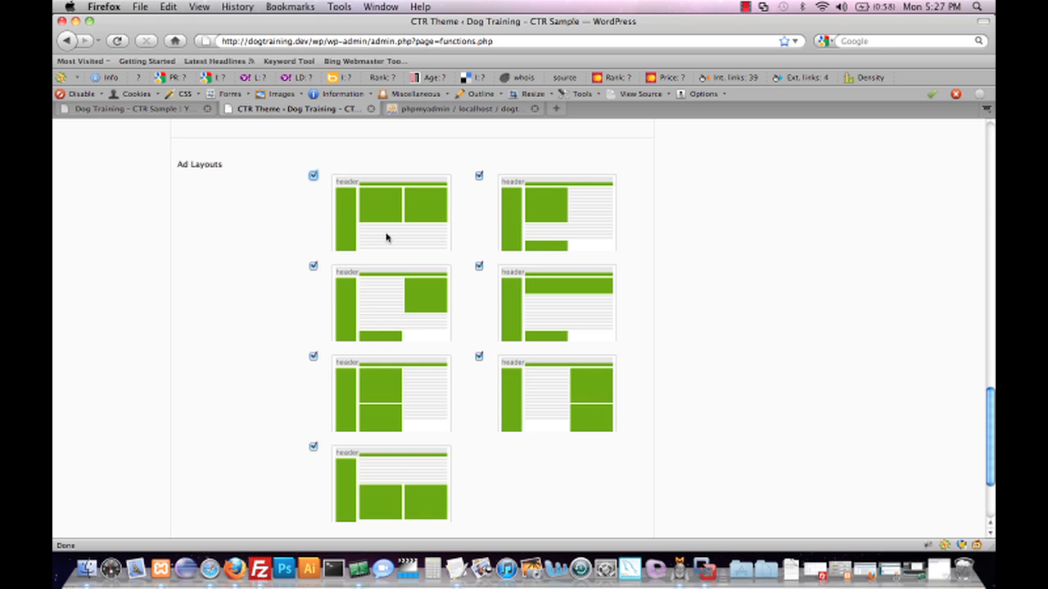
pyautogui.moveTo(513, 153)
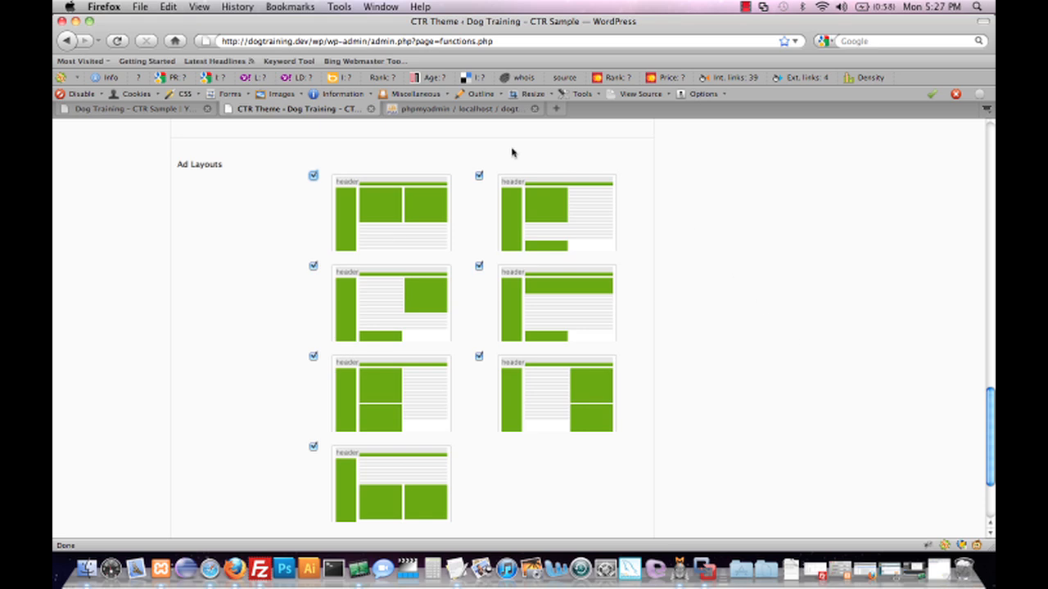
# Save the CTR Theme settings.
pyautogui.scroll(-3)
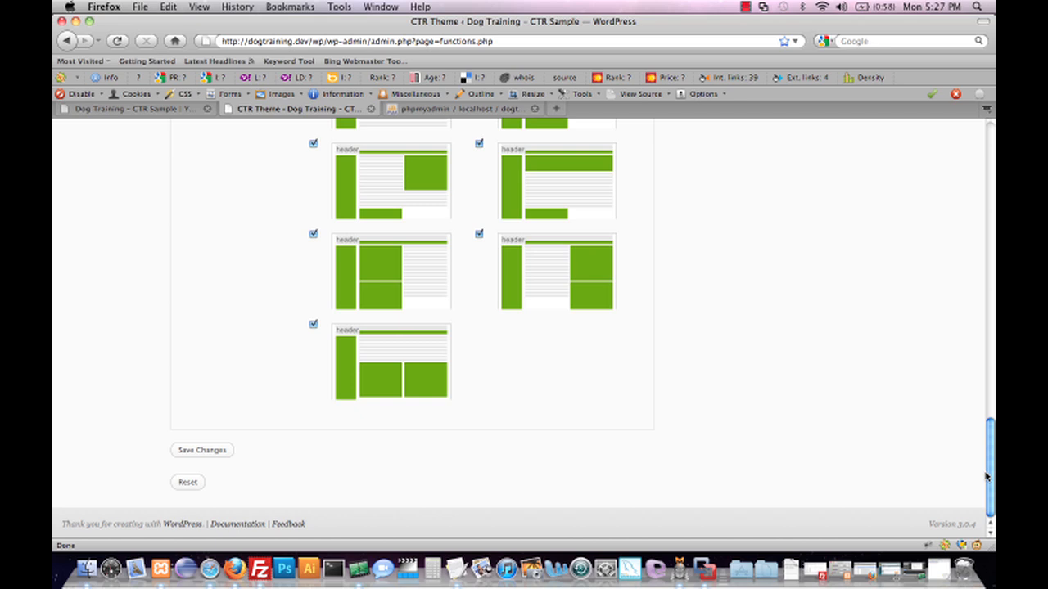
pyautogui.click(202, 450)
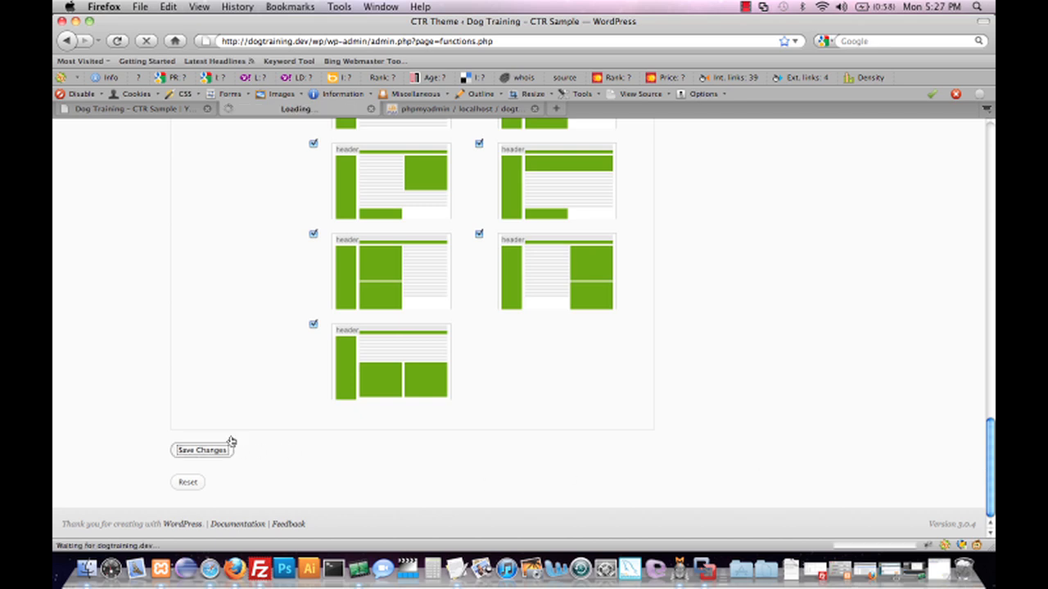
pyautogui.click(202, 450)
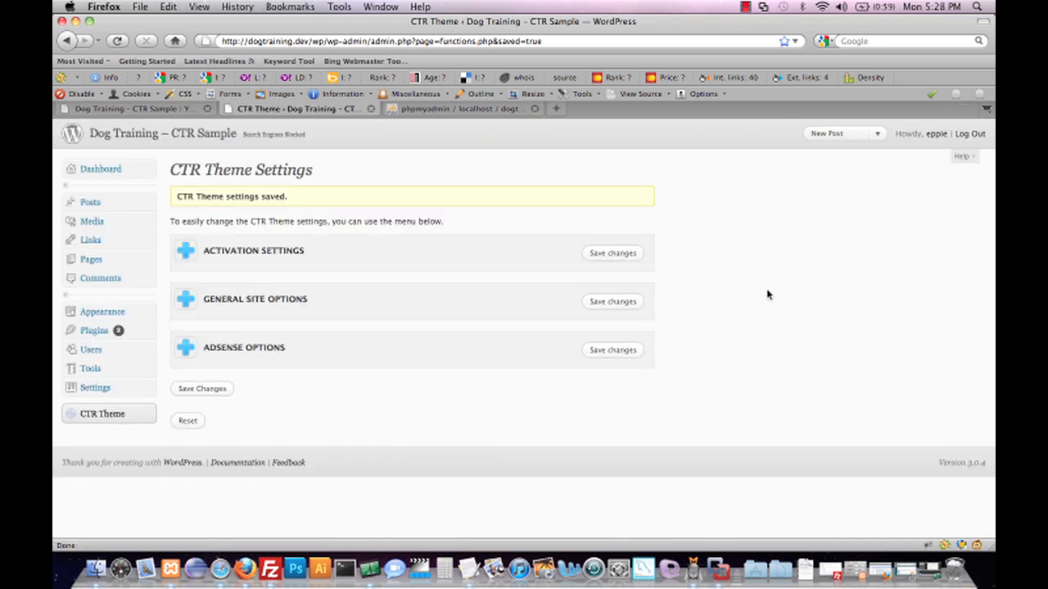
# Reload the Dog Training site twice to see the Google ad layout rotate.
pyautogui.click(127, 109)
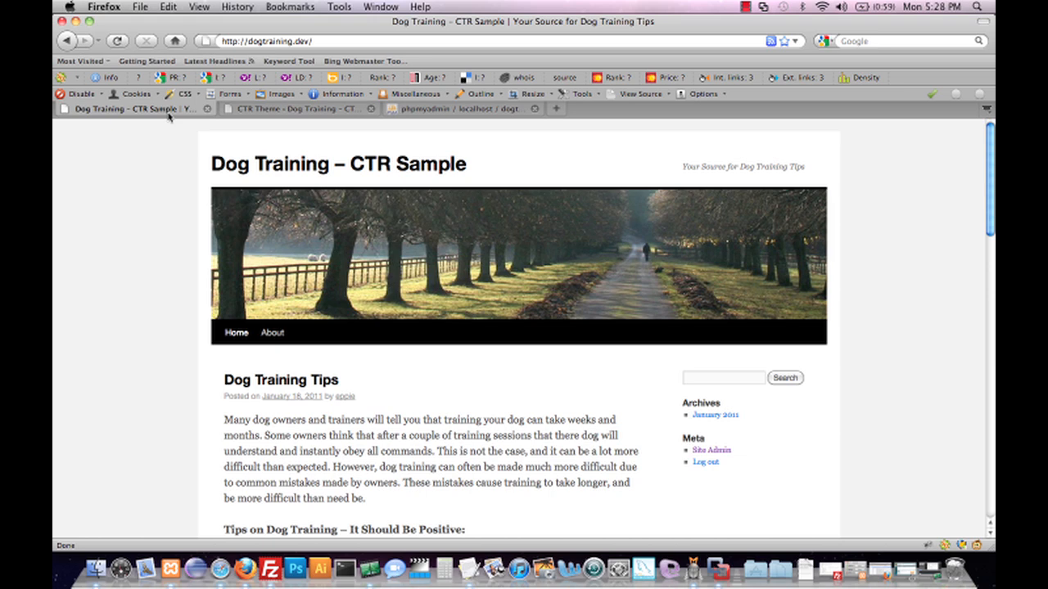
pyautogui.click(117, 41)
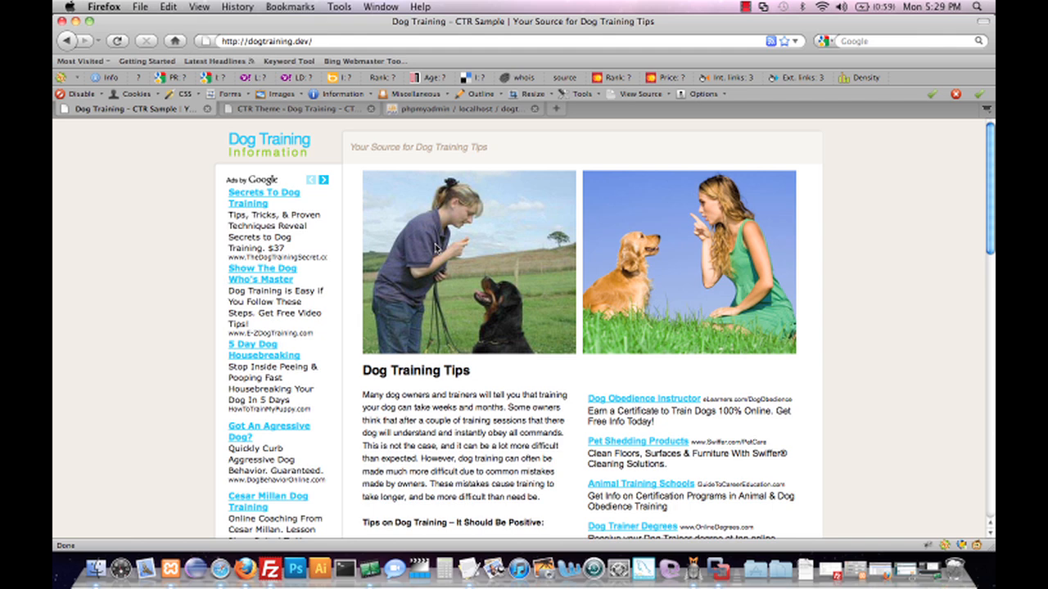
pyautogui.moveTo(282, 181)
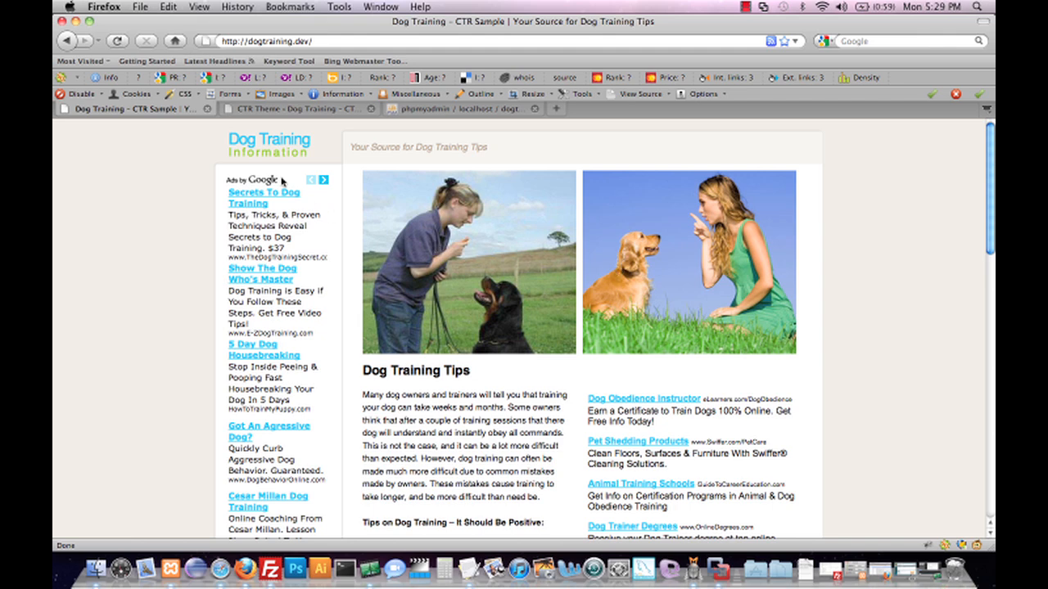
pyautogui.moveTo(322, 244)
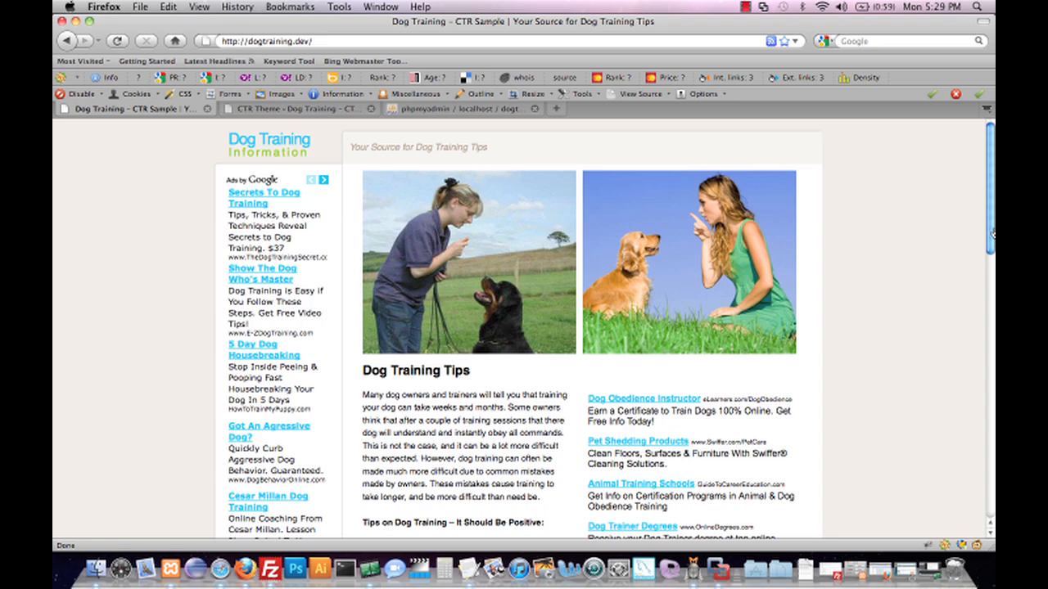
pyautogui.scroll(-3)
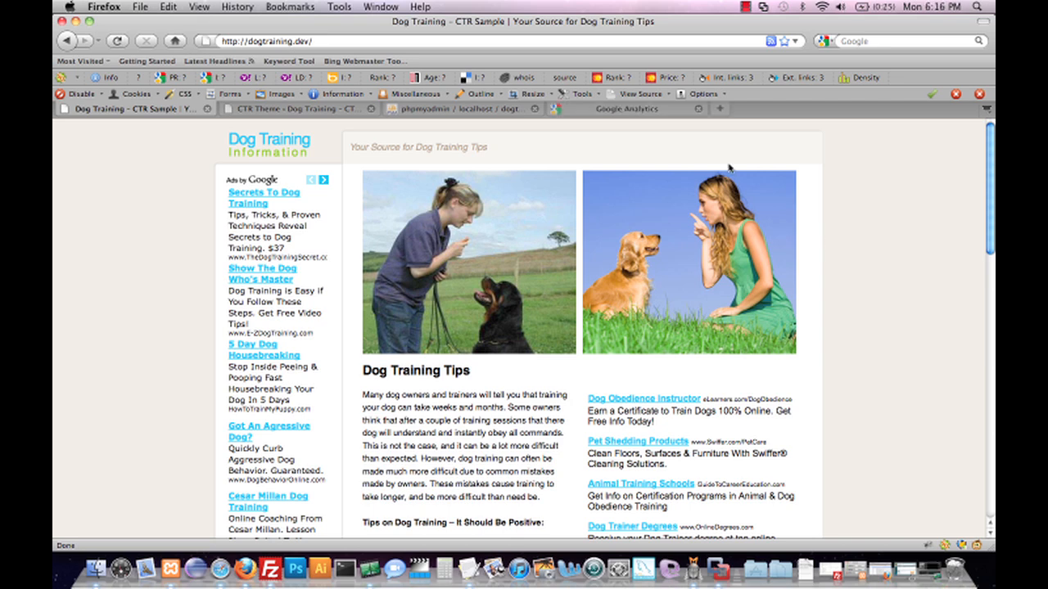
pyautogui.click(117, 40)
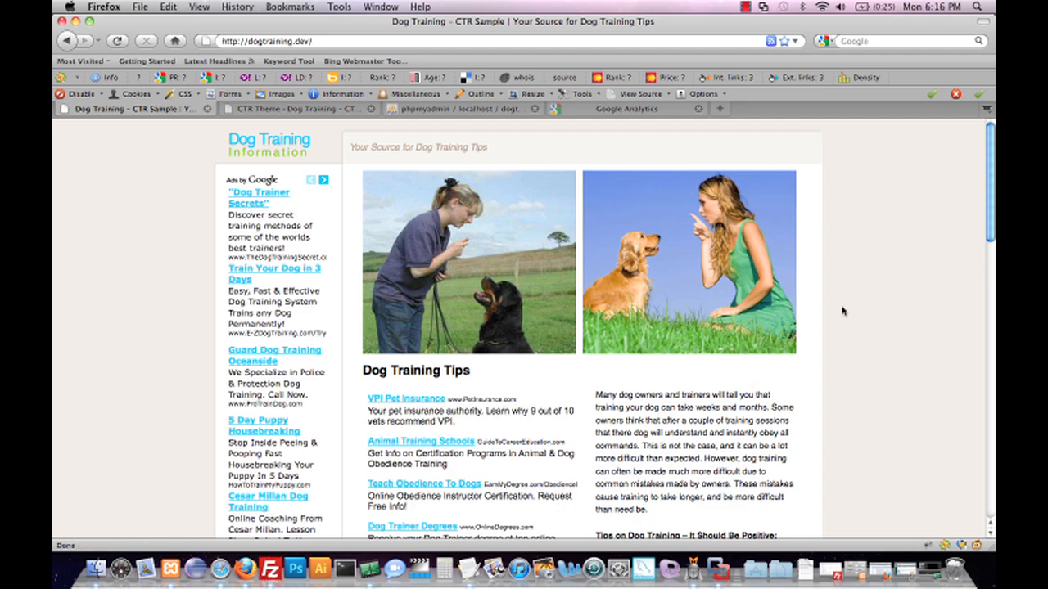
pyautogui.scroll(-3)
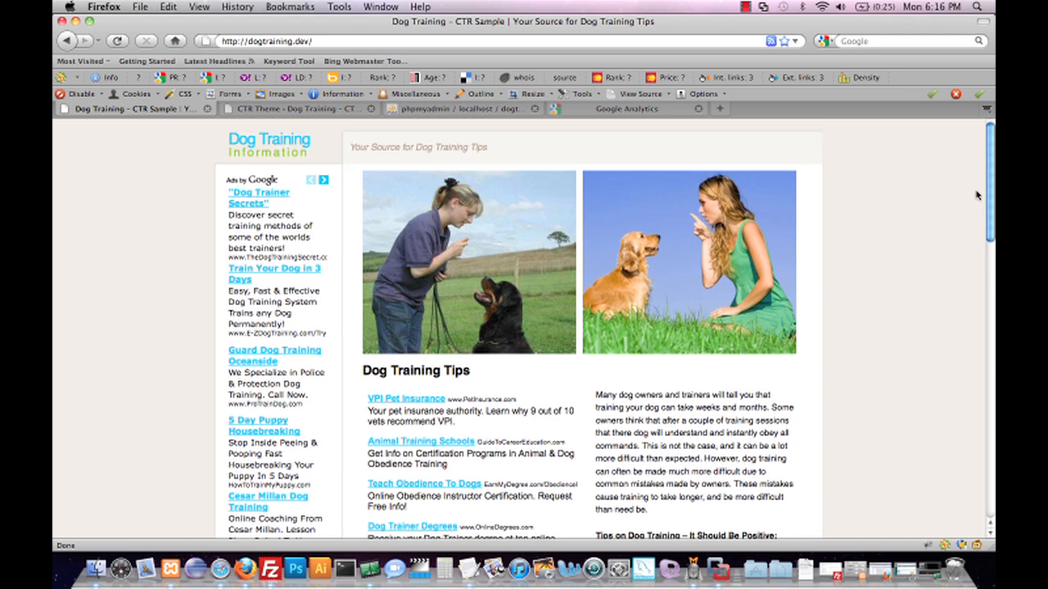
pyautogui.moveTo(840, 311)
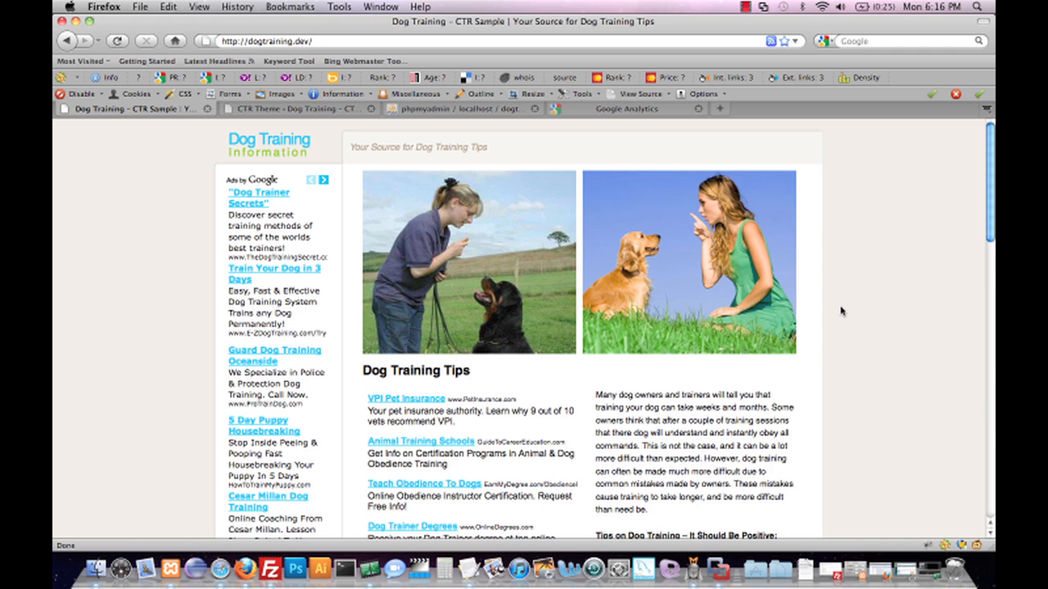